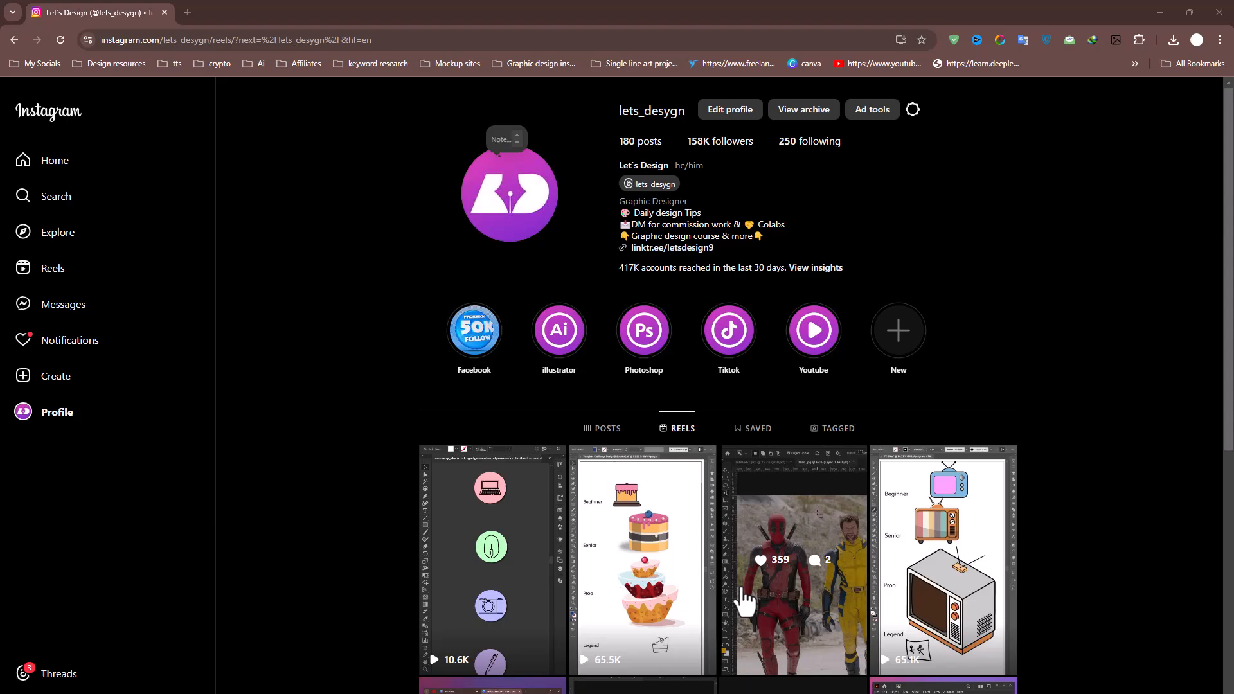
# Scroll the Create Project screen and choose the 9:16 portrait aspect ratio.
pyautogui.scroll(-3)
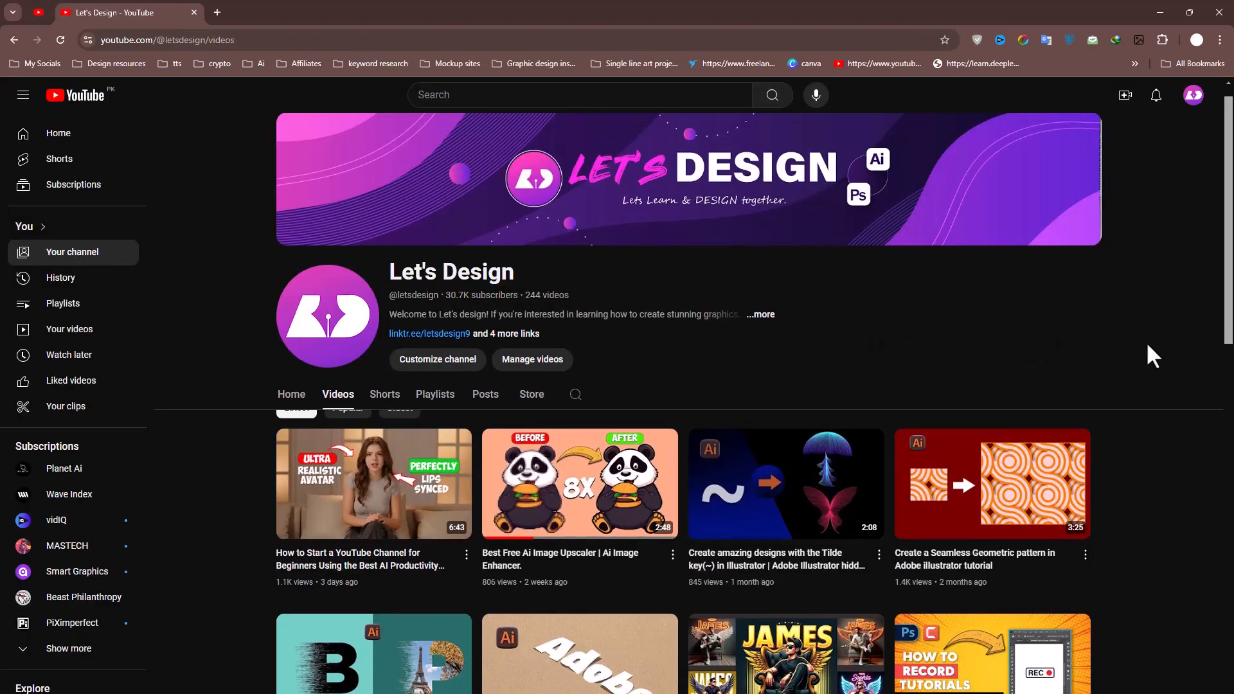
pyautogui.scroll(-3)
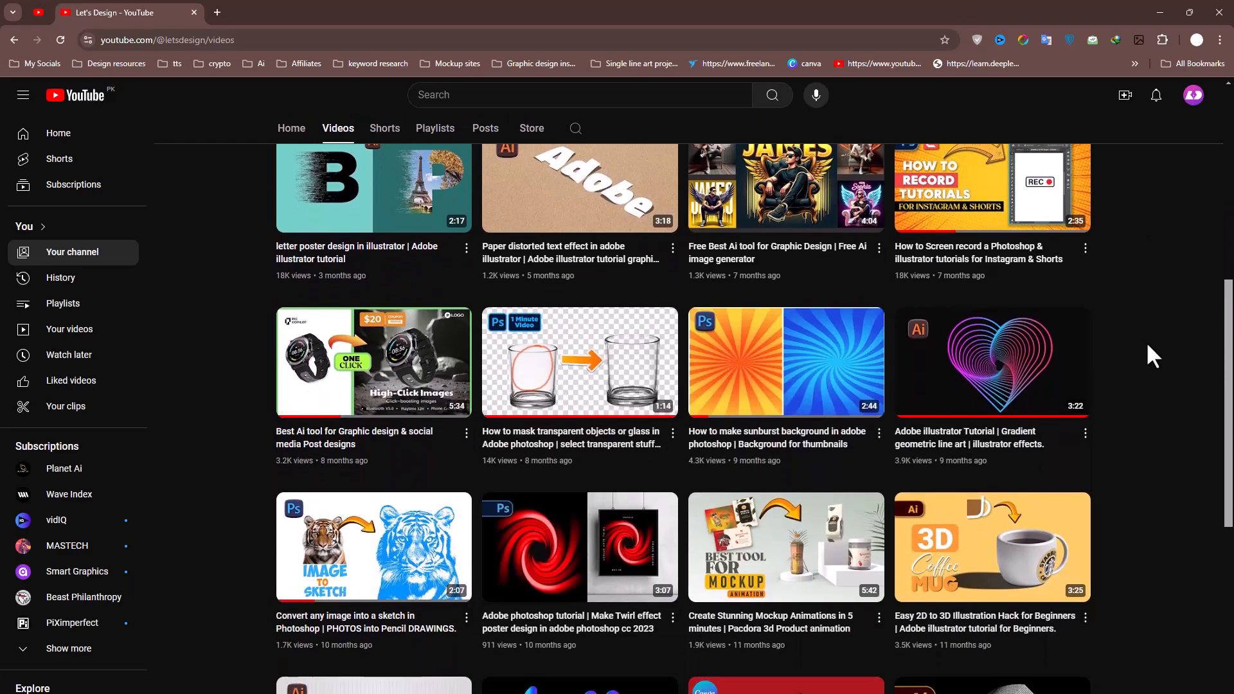
pyautogui.scroll(-3)
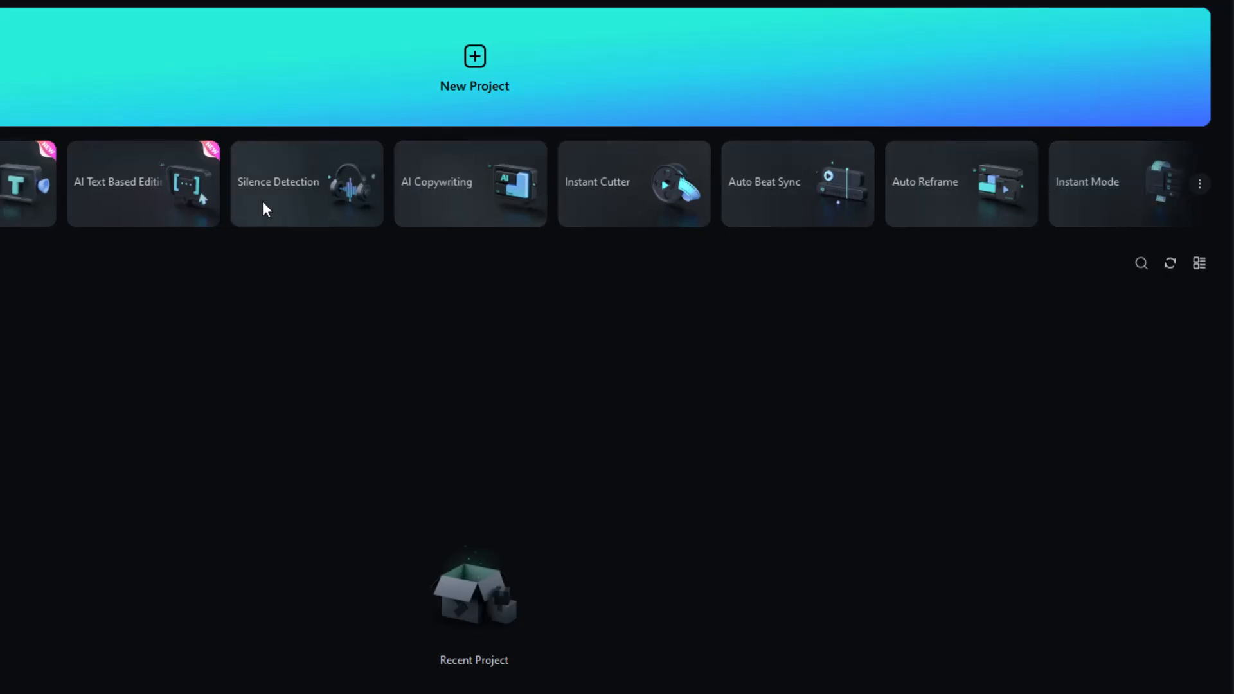
pyautogui.click(468, 76)
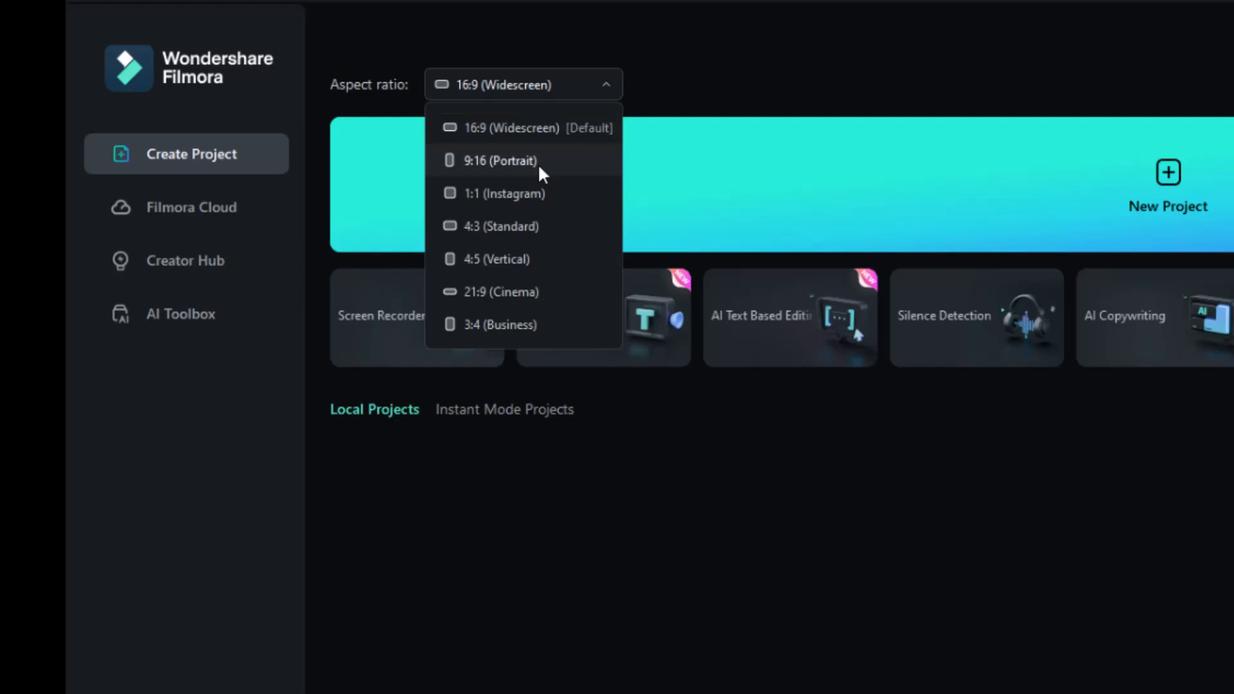
pyautogui.click(496, 161)
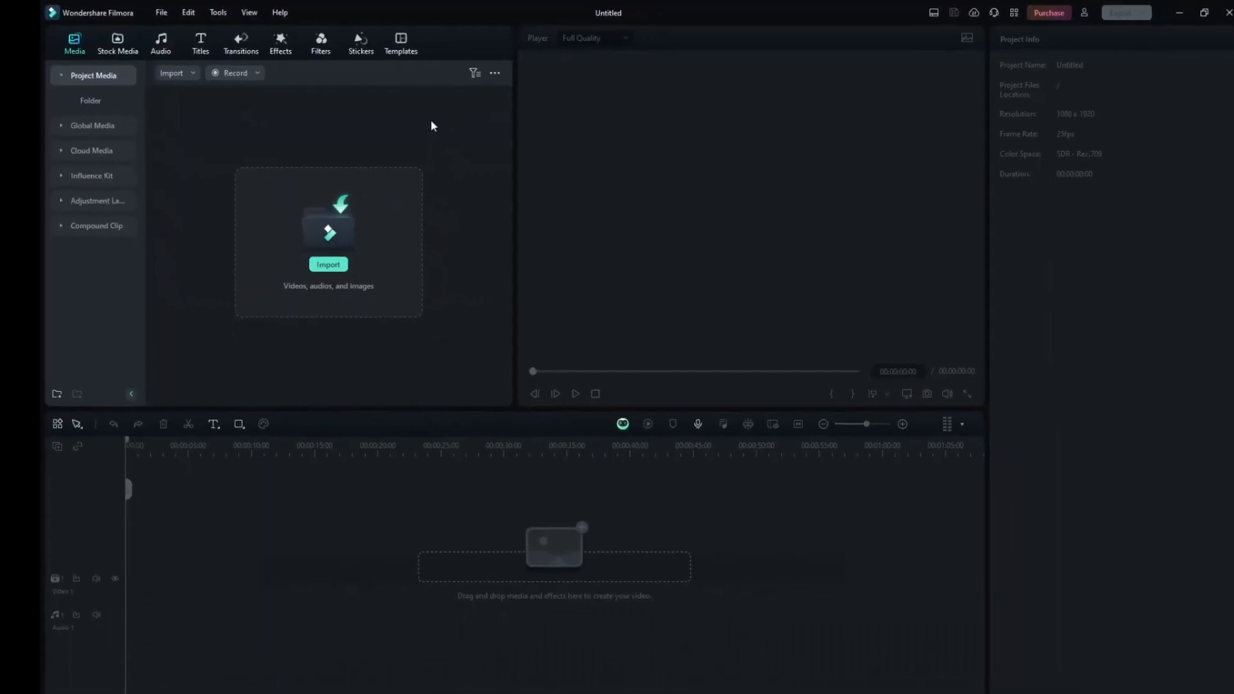
pyautogui.click(329, 265)
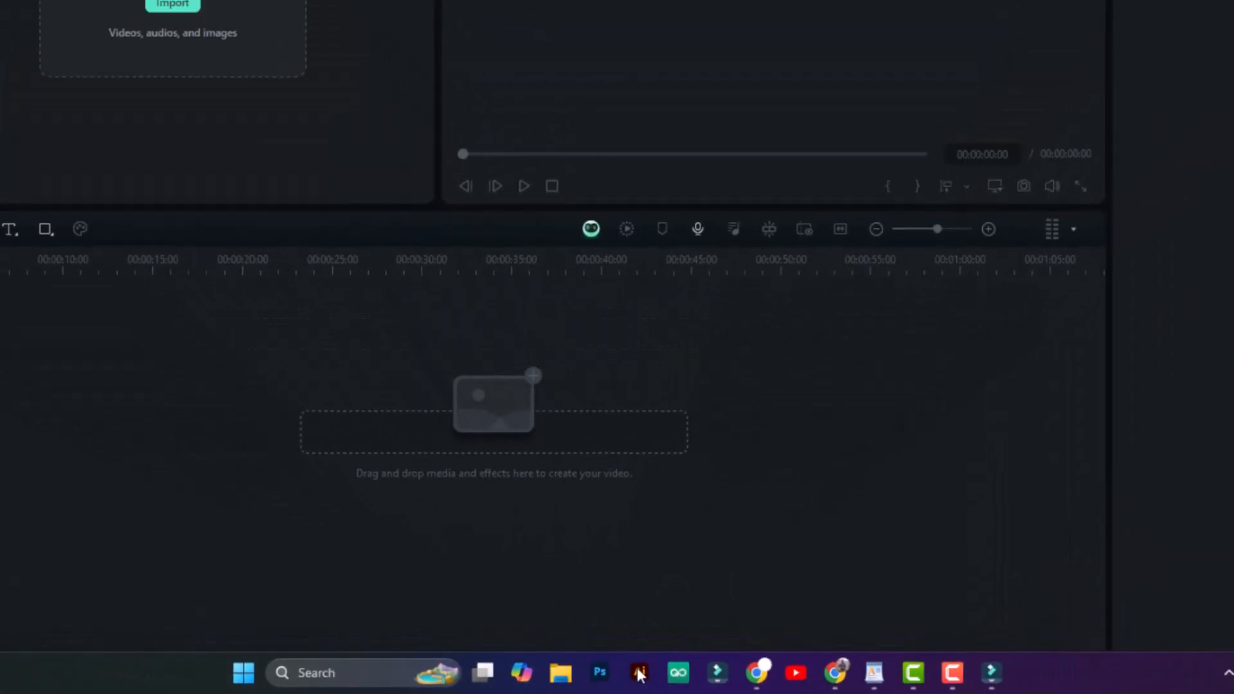
# Create a 1080 × 1920 Illustrator document from the Google Pixel 2 mobile preset.
pyautogui.click(630, 686)
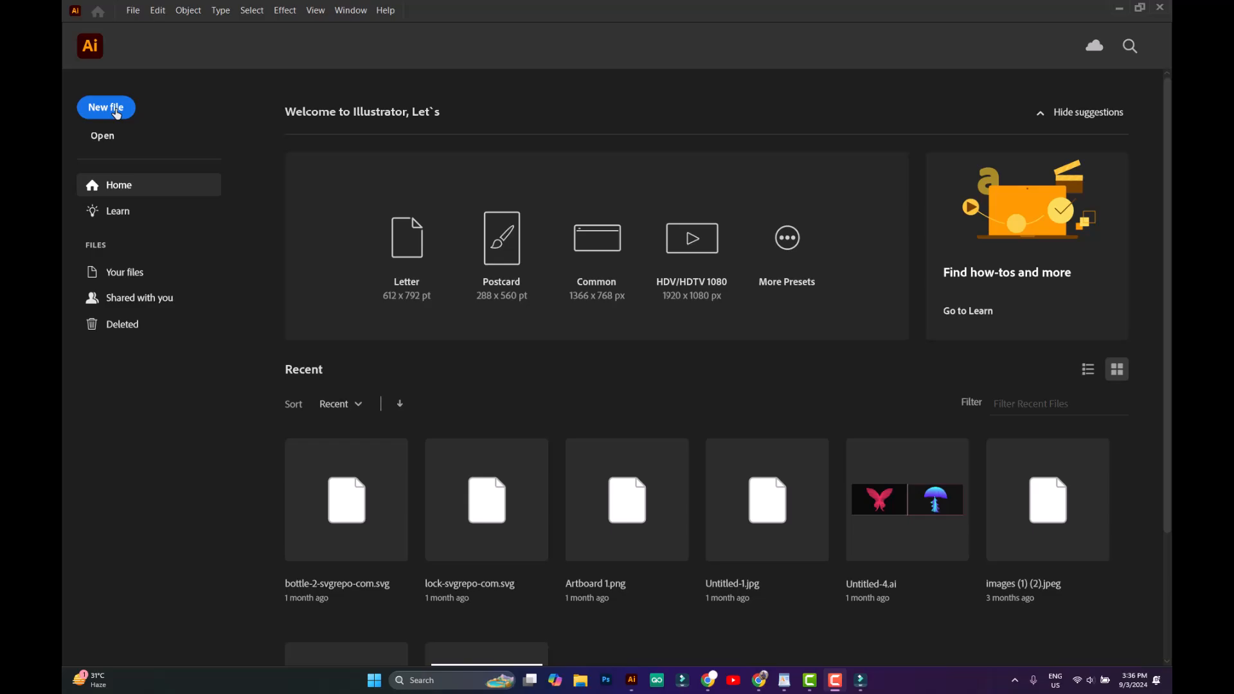
pyautogui.click(106, 107)
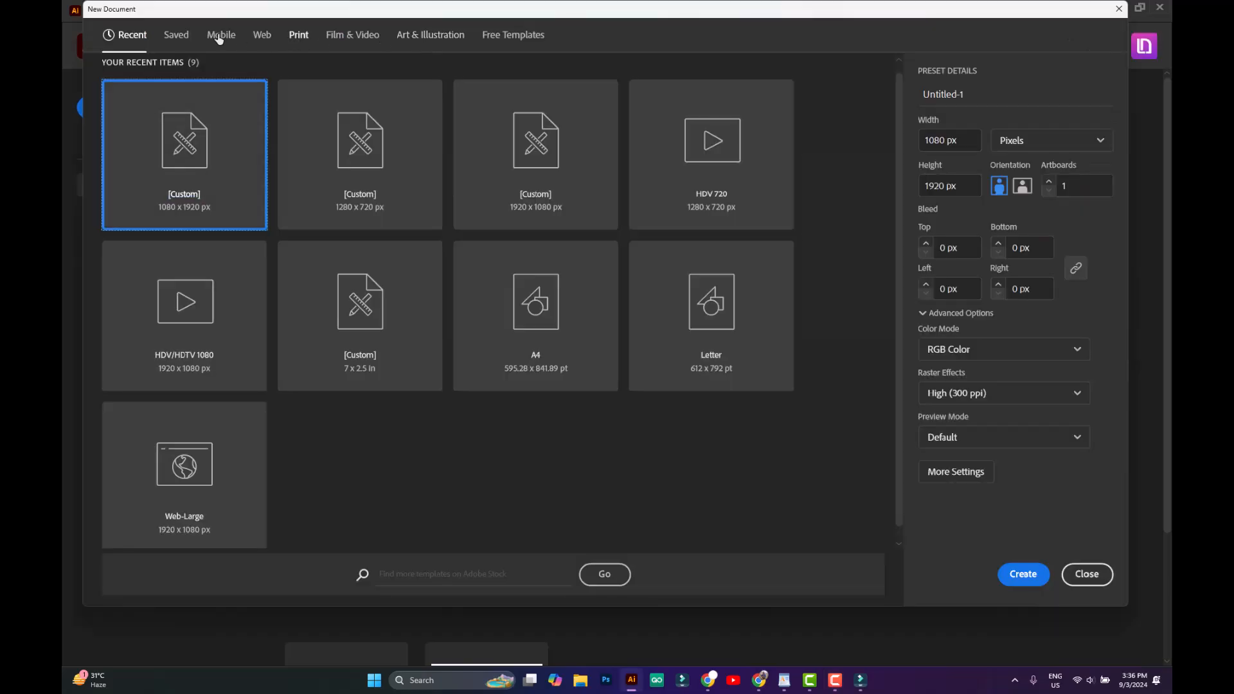
pyautogui.click(221, 34)
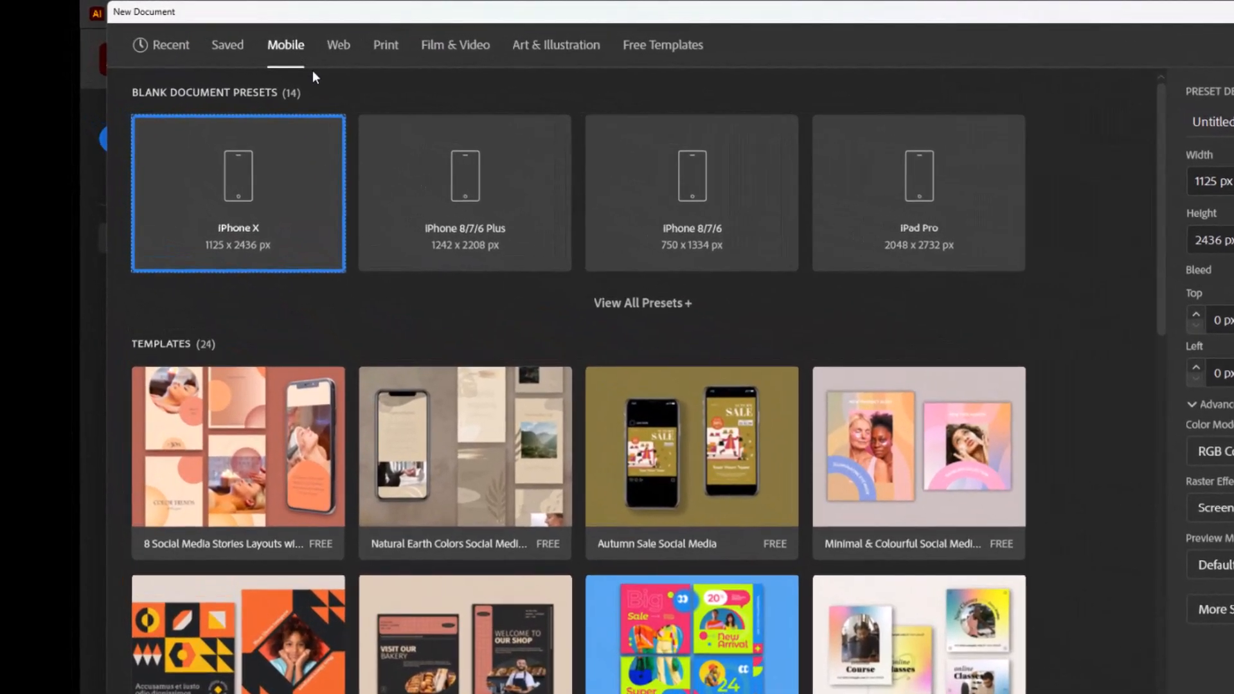
pyautogui.moveTo(632, 308)
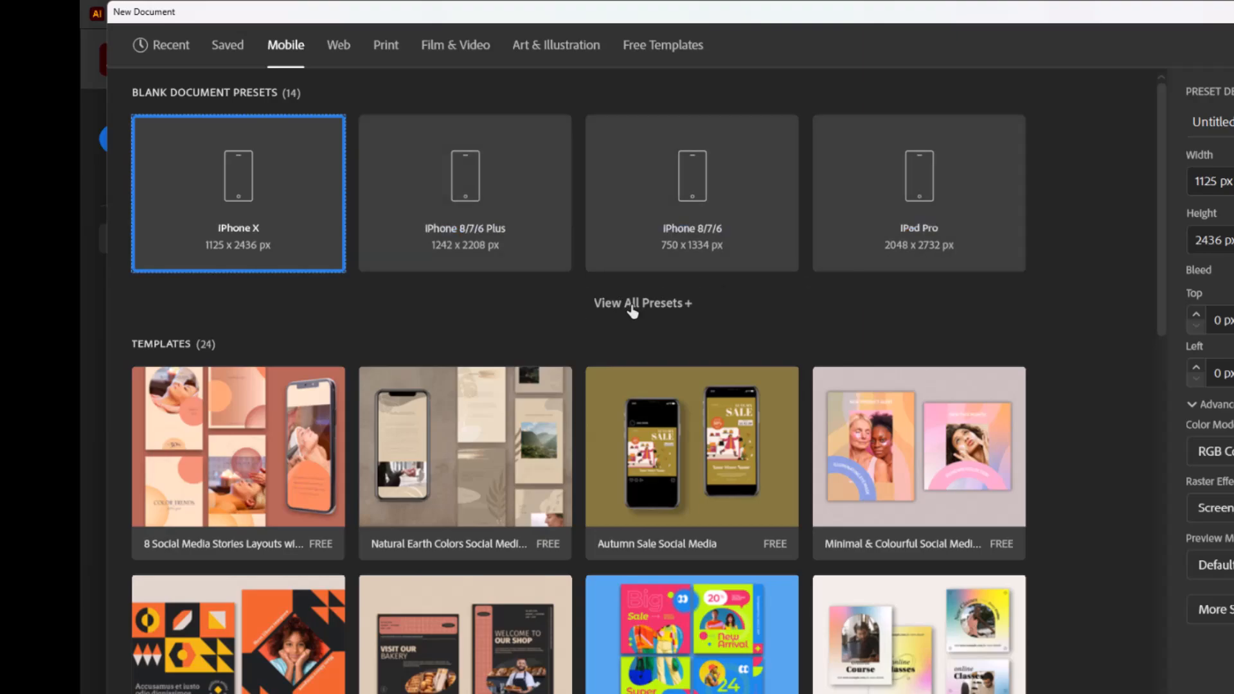
pyautogui.click(641, 302)
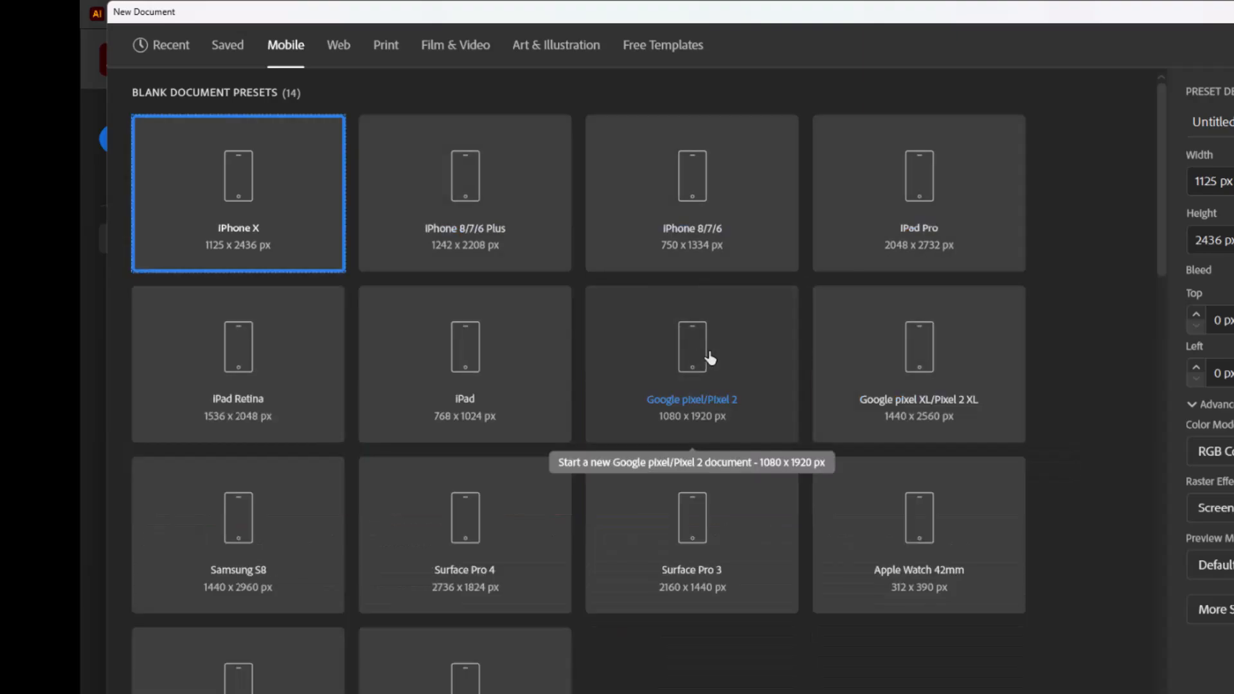
pyautogui.click(691, 362)
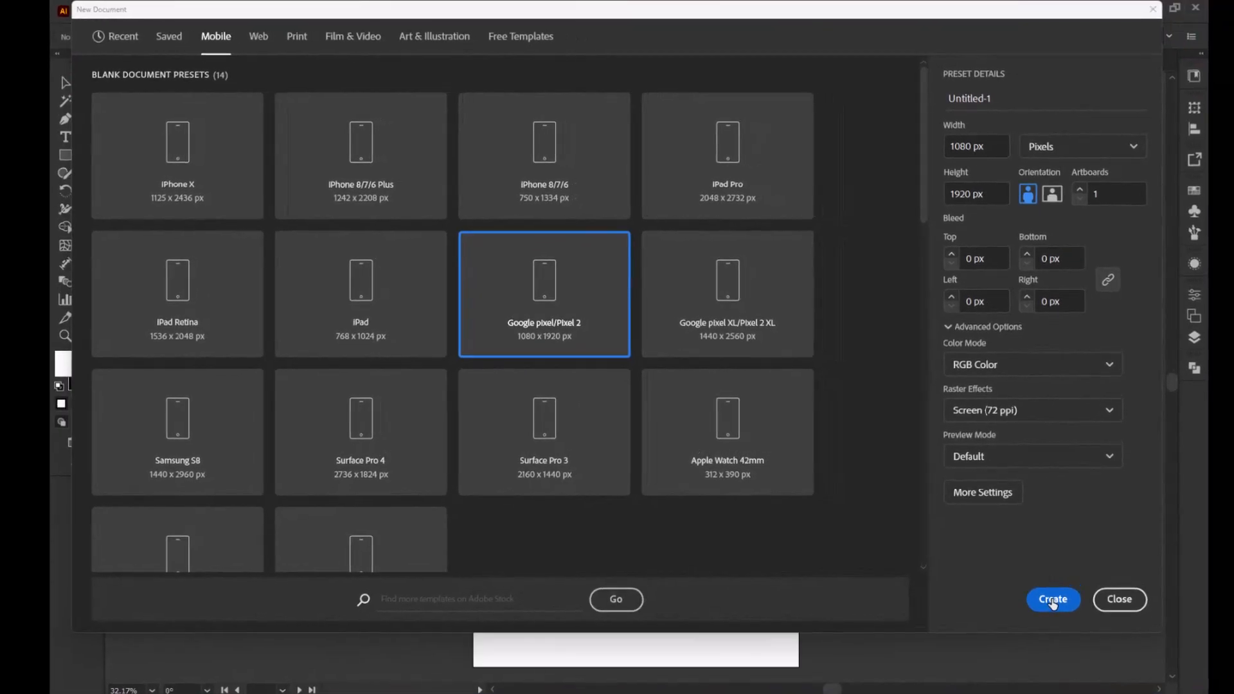
pyautogui.click(1052, 599)
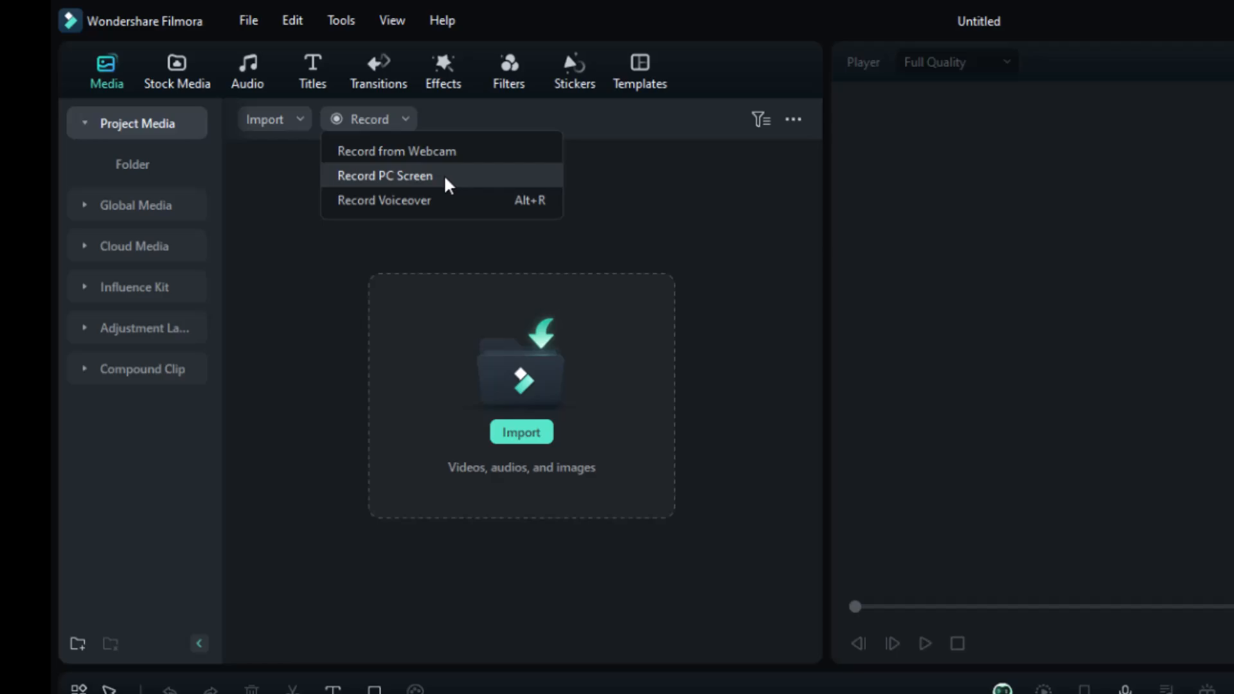
# Start a PC screen recording with a custom capture area framing the Illustrator window.
pyautogui.click(385, 176)
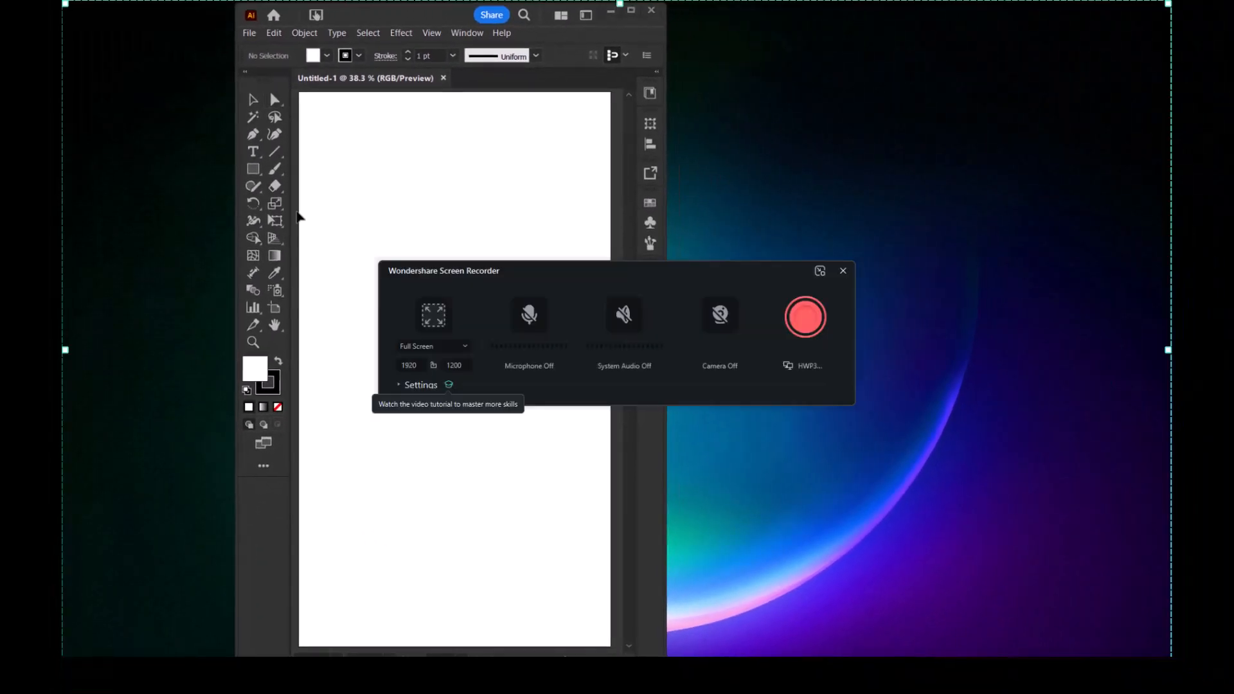
pyautogui.moveTo(364, 169)
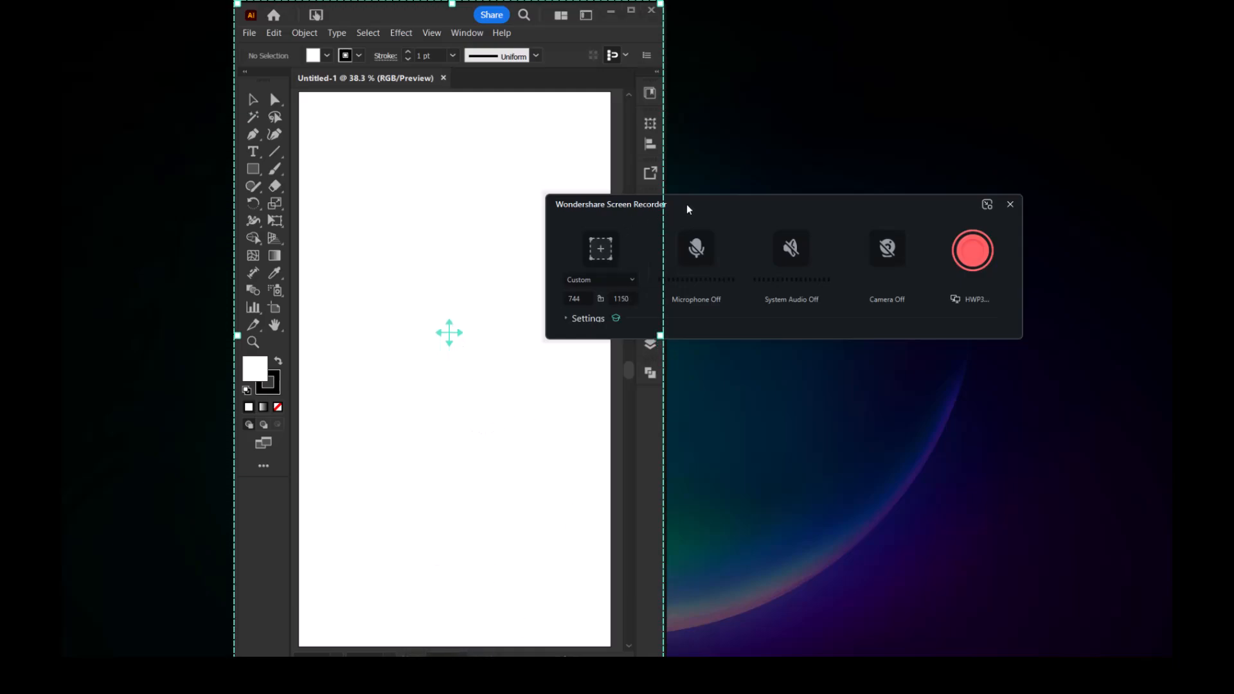
pyautogui.moveTo(610, 205); pyautogui.dragTo(252, 207)
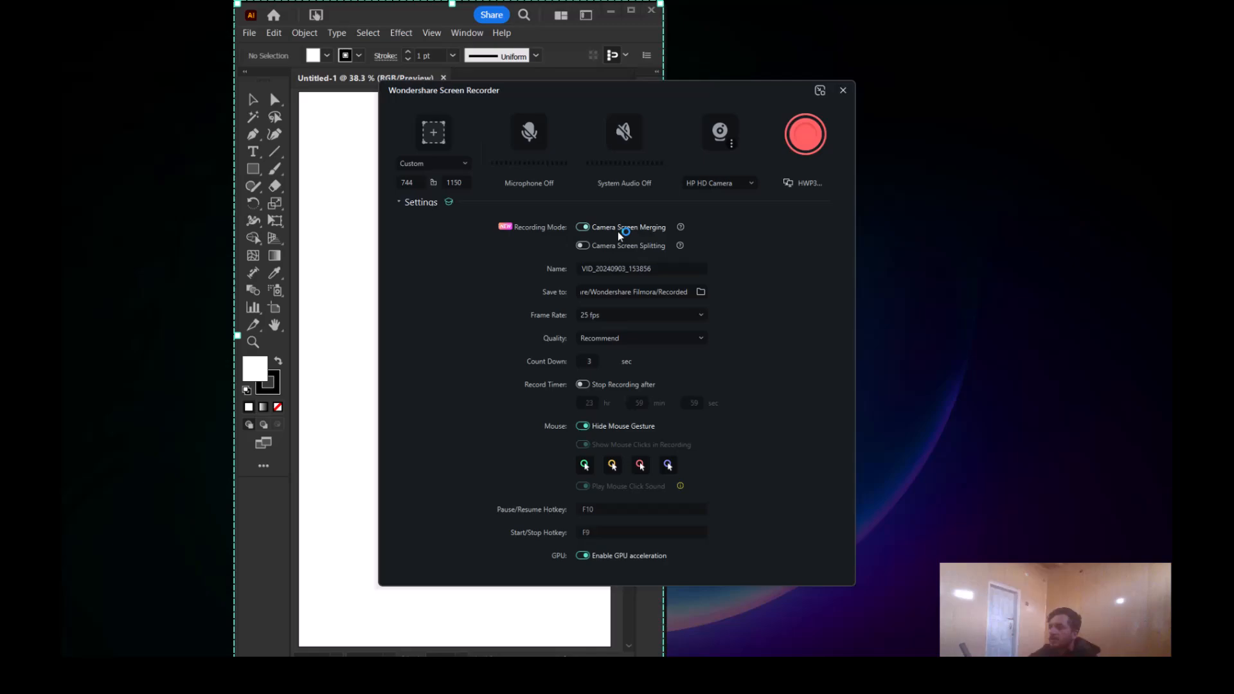
pyautogui.click(719, 131)
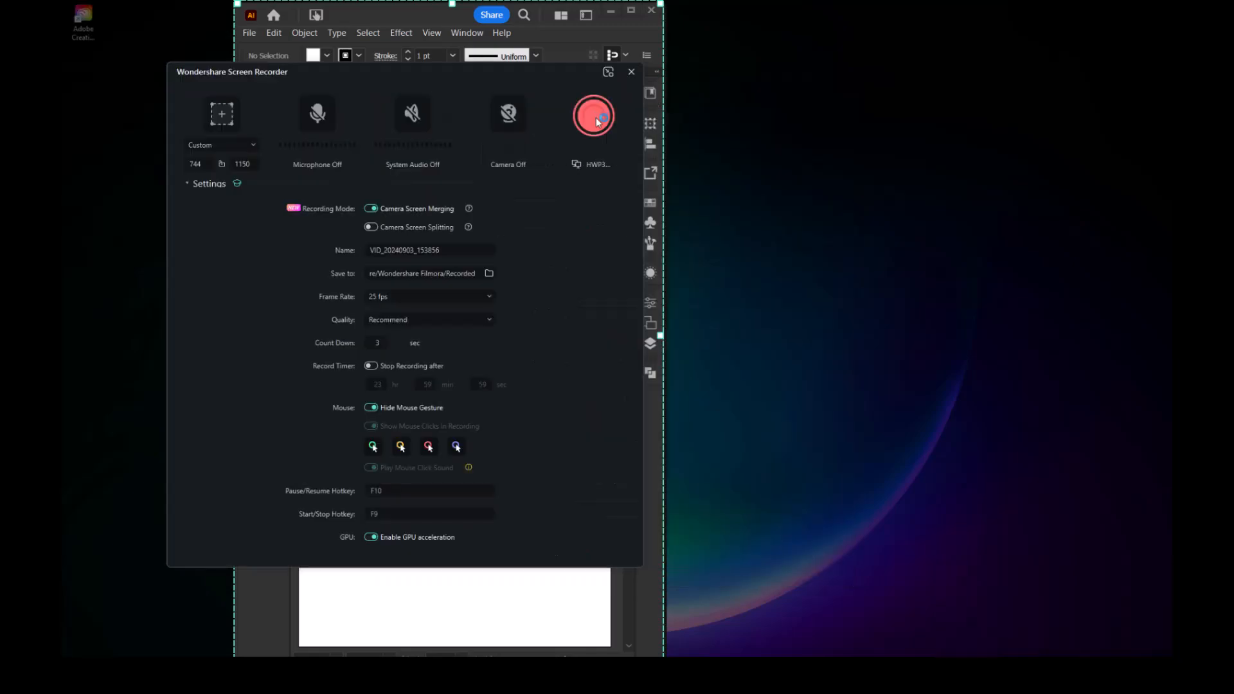
pyautogui.click(592, 115)
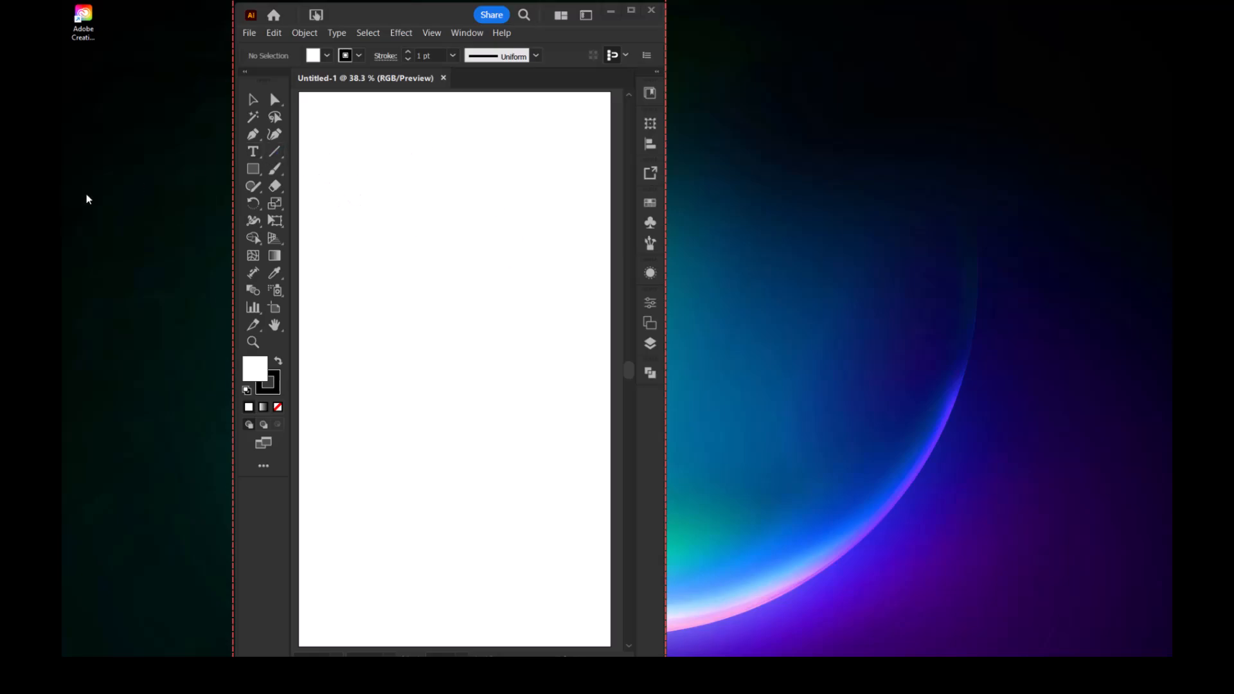
pyautogui.moveTo(275, 186)
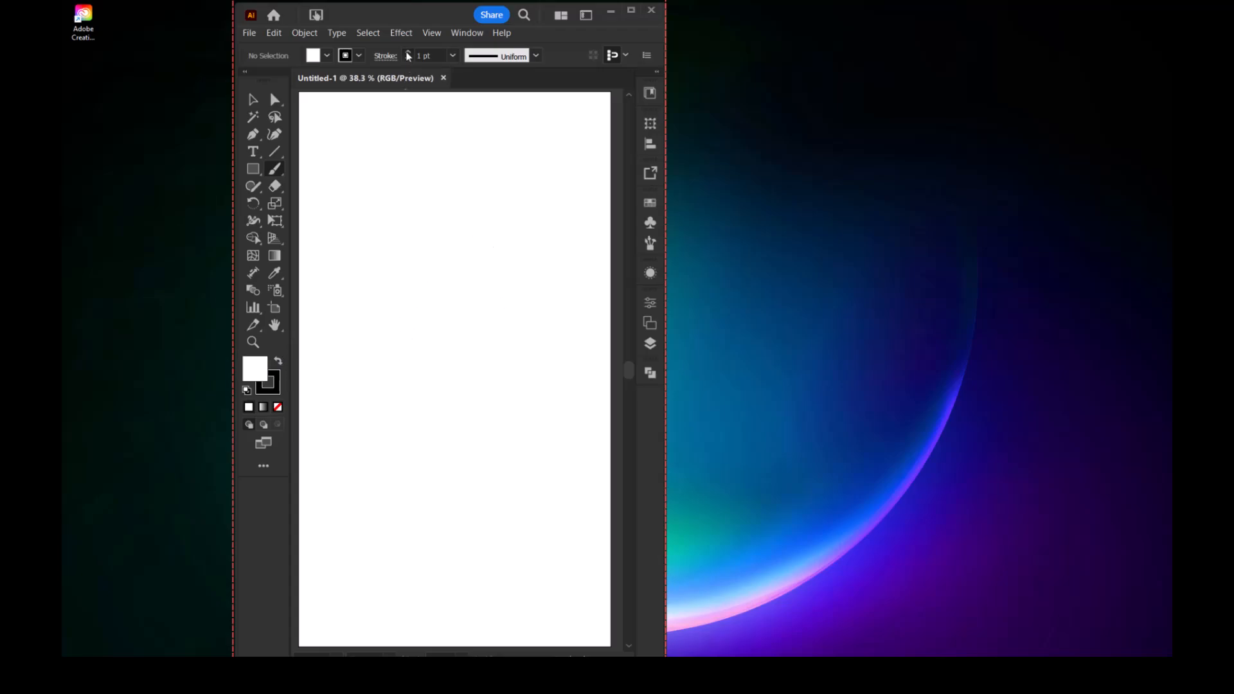
# Sketch two curved 7 pt strokes down the artboard.
pyautogui.moveTo(460, 212); pyautogui.dragTo(463, 319)
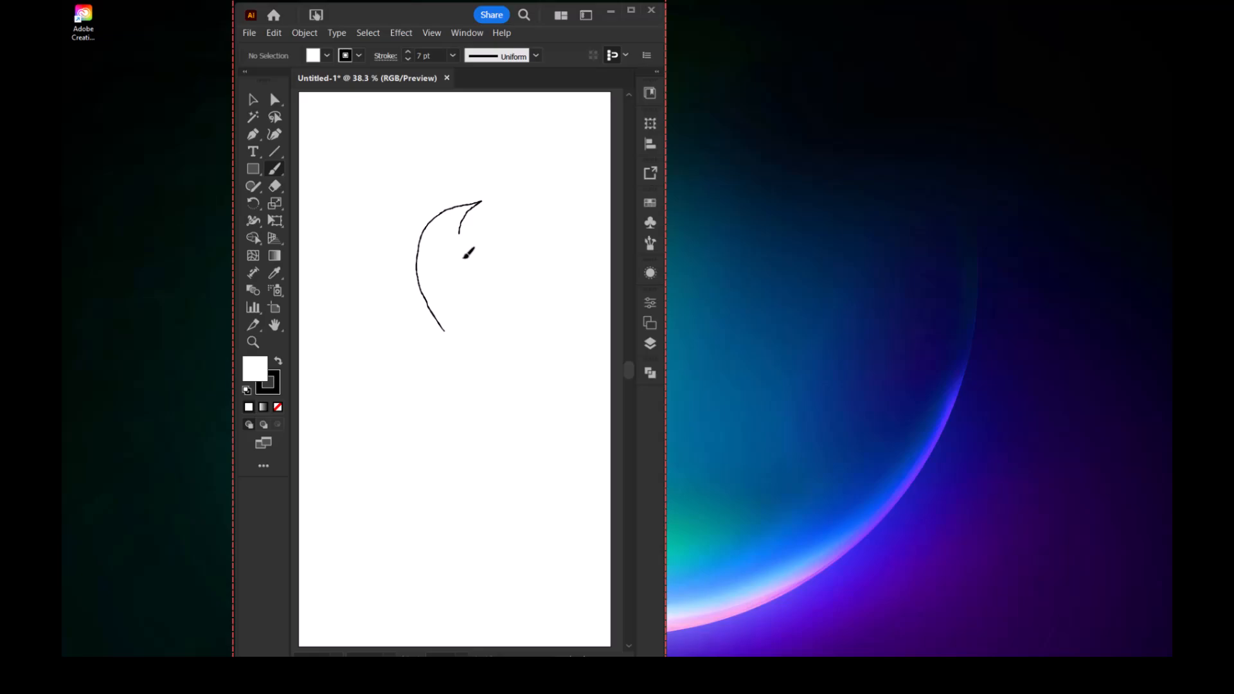
pyautogui.moveTo(445, 161); pyautogui.dragTo(449, 334)
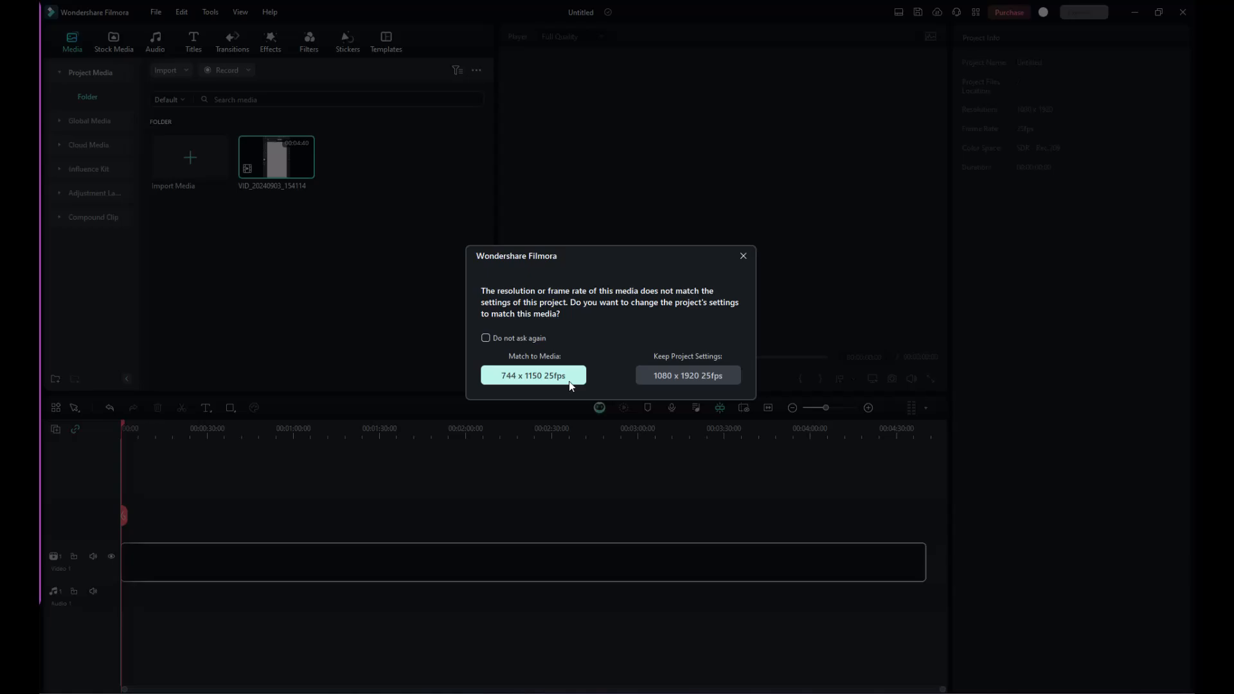
# Answer the project-settings mismatch prompt for the recorded clip.
pyautogui.click(686, 374)
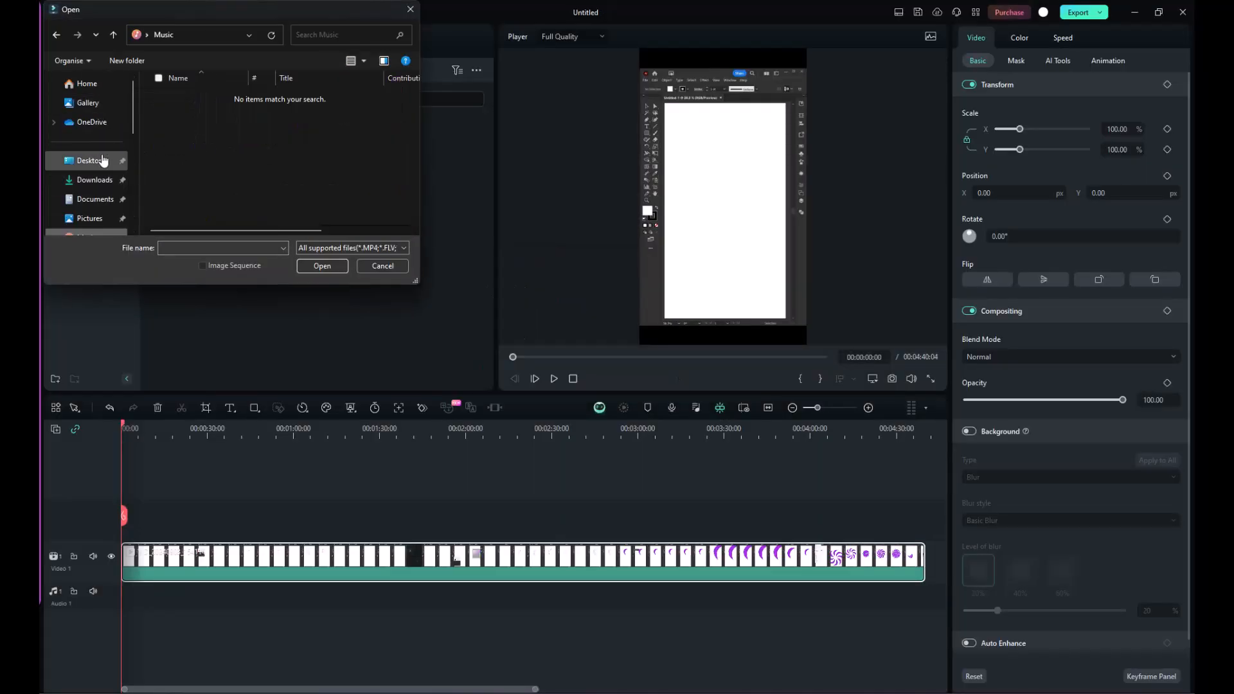
# Import the logo from the Desktop and move it to the bottom centre of the frame.
pyautogui.click(94, 179)
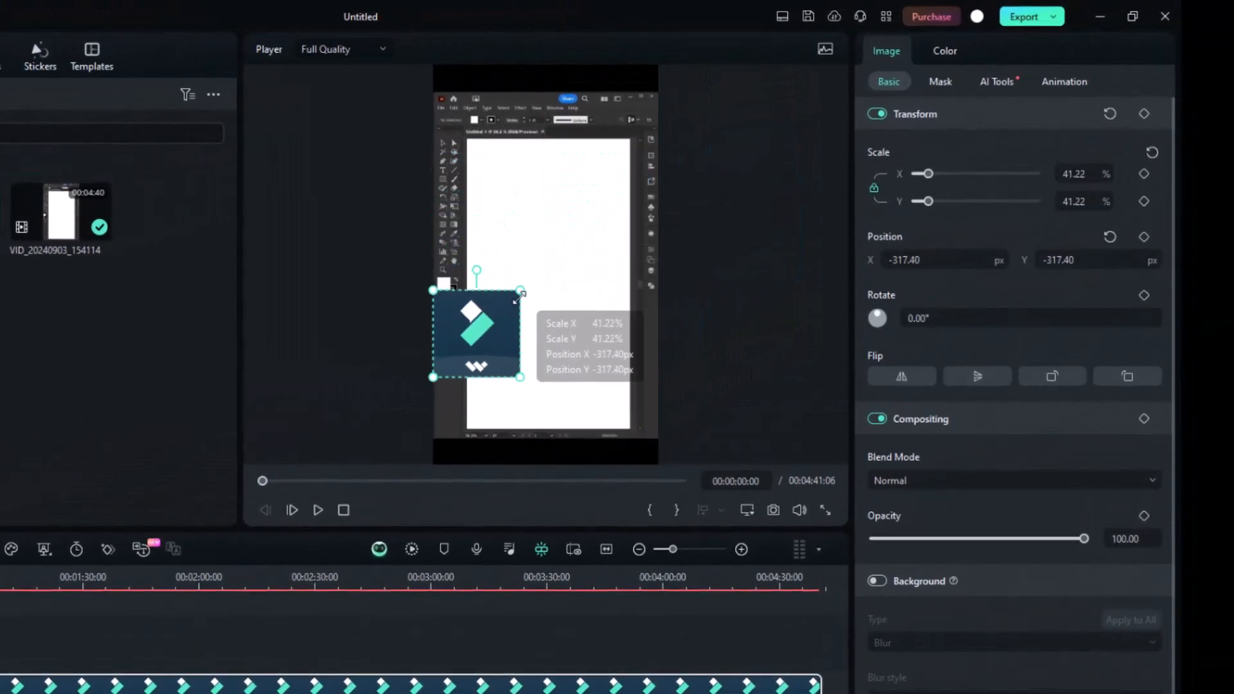
pyautogui.moveTo(472, 334); pyautogui.dragTo(519, 122)
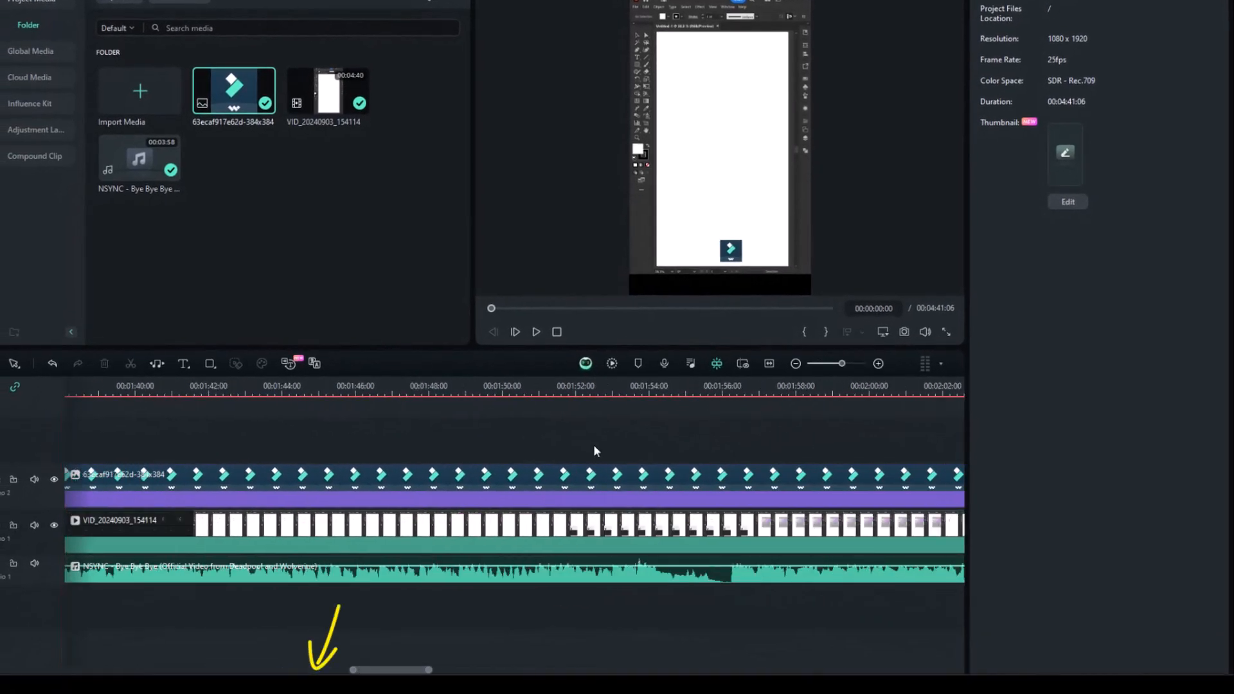
# Scroll the timeline, play the end of the video, and pause the preview.
pyautogui.hscroll(3)
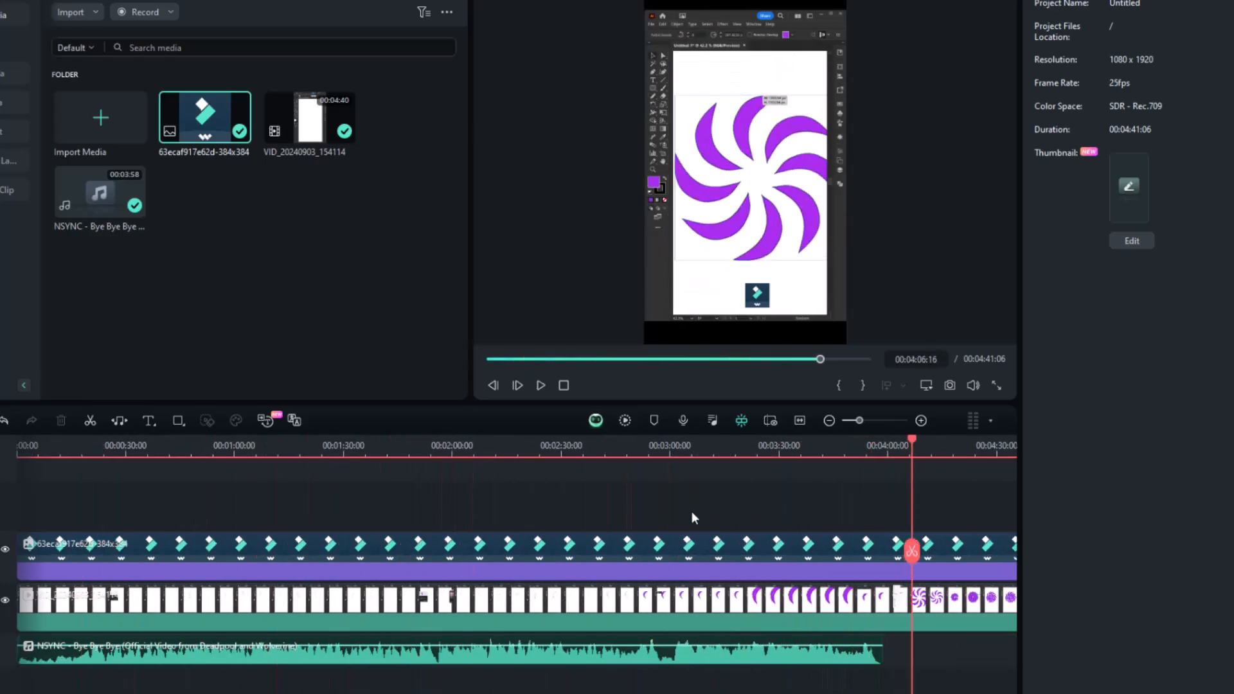
pyautogui.click(541, 385)
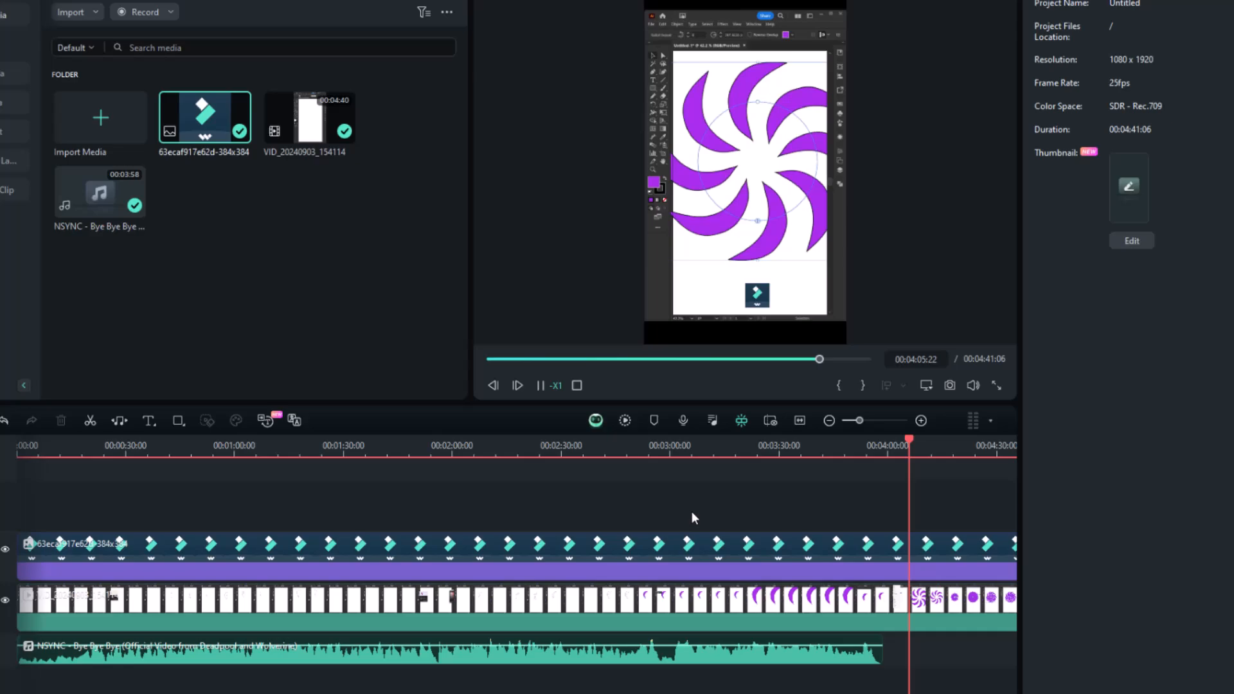
pyautogui.press('k')
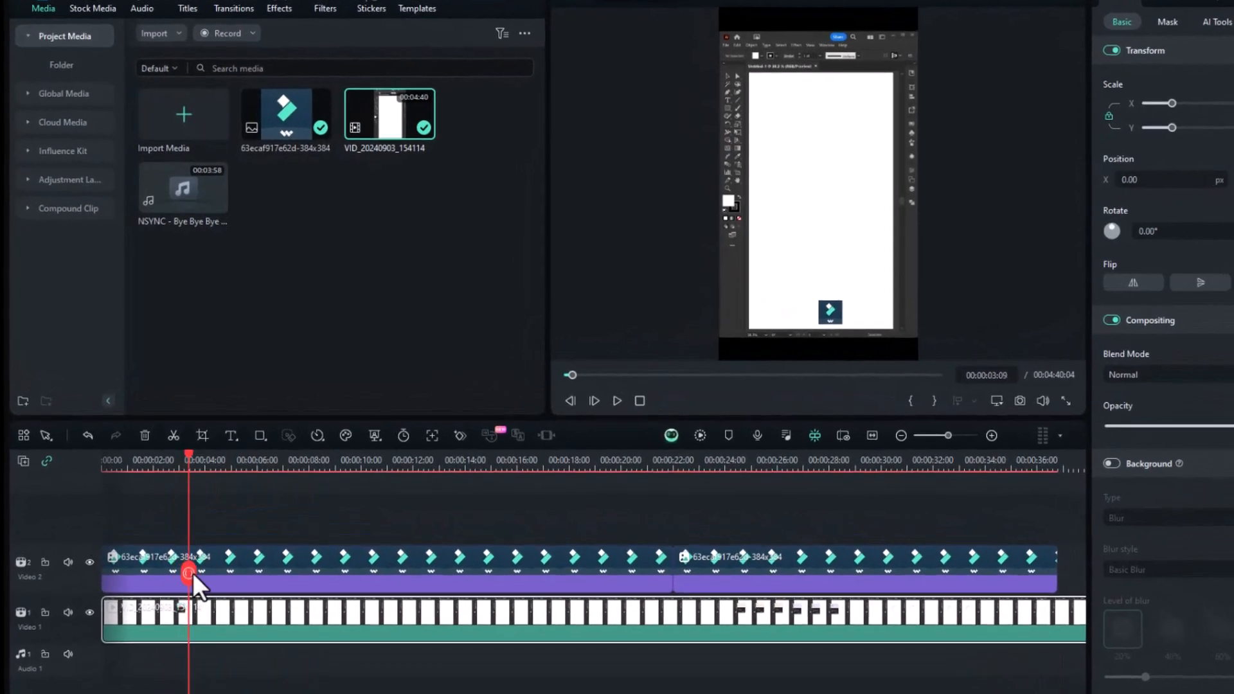
# Split the recording at the chosen playhead position with Ctrl+B.
pyautogui.click(611, 463)
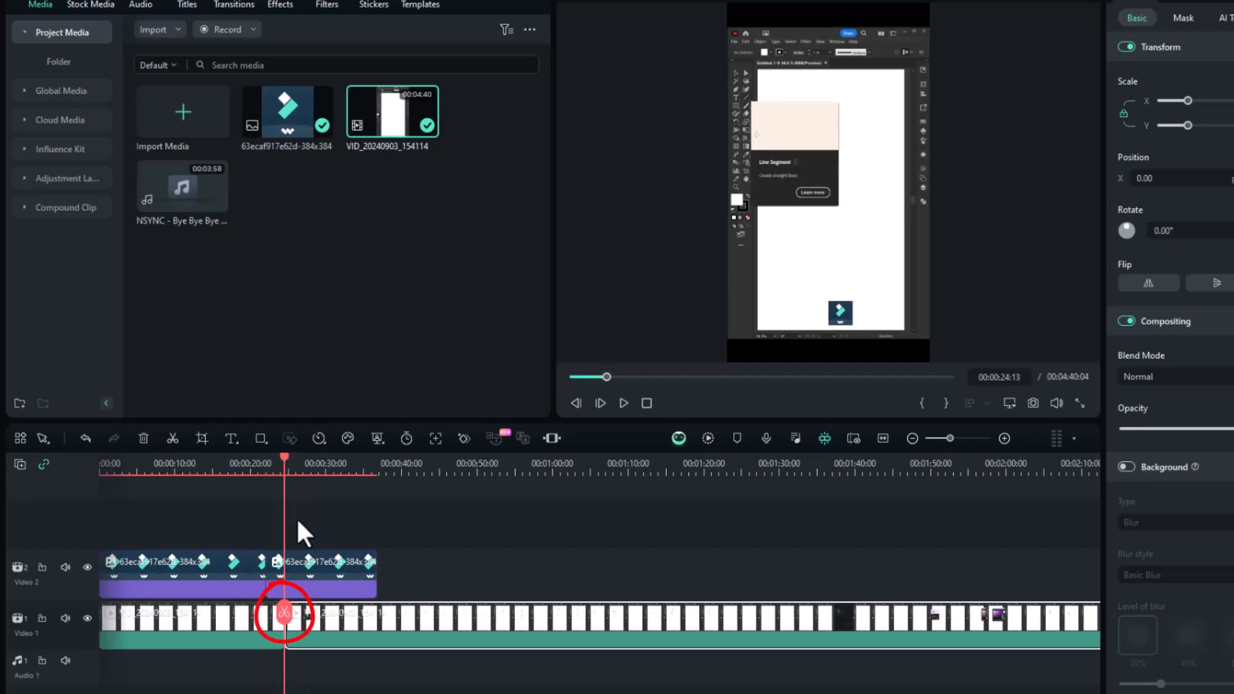
pyautogui.press('ctrl+b')
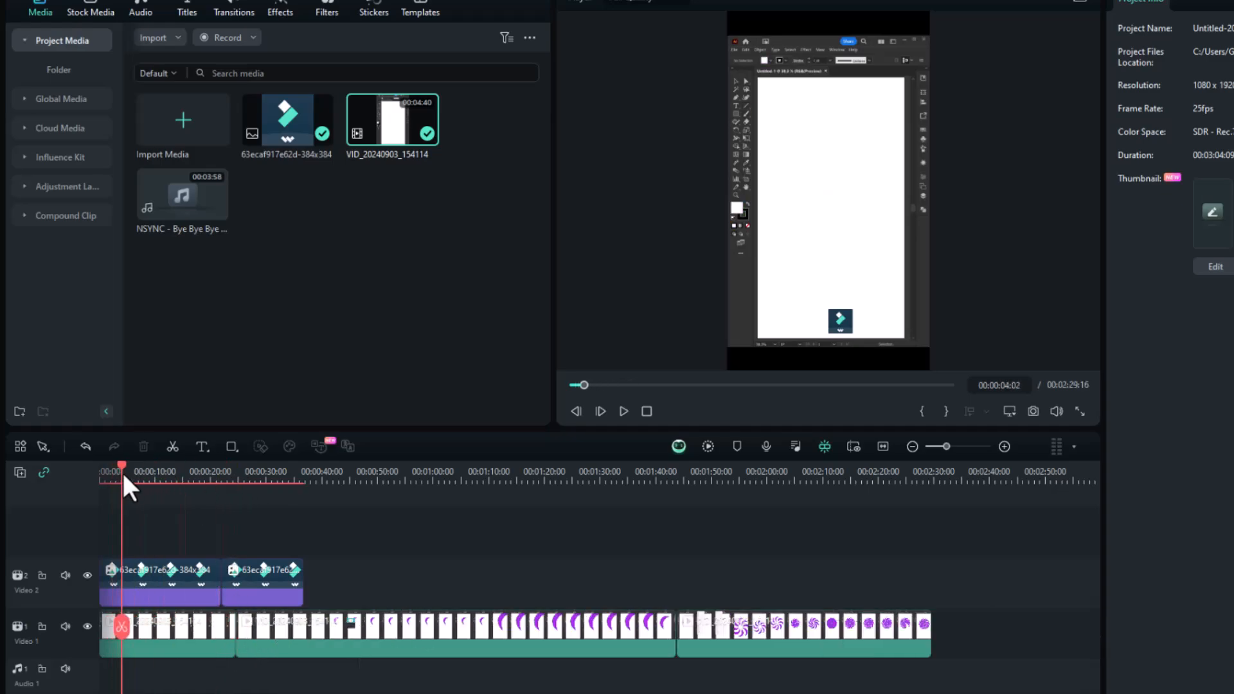
# Select a section of the recording and apply the Fast speed setting.
pyautogui.click(221, 471)
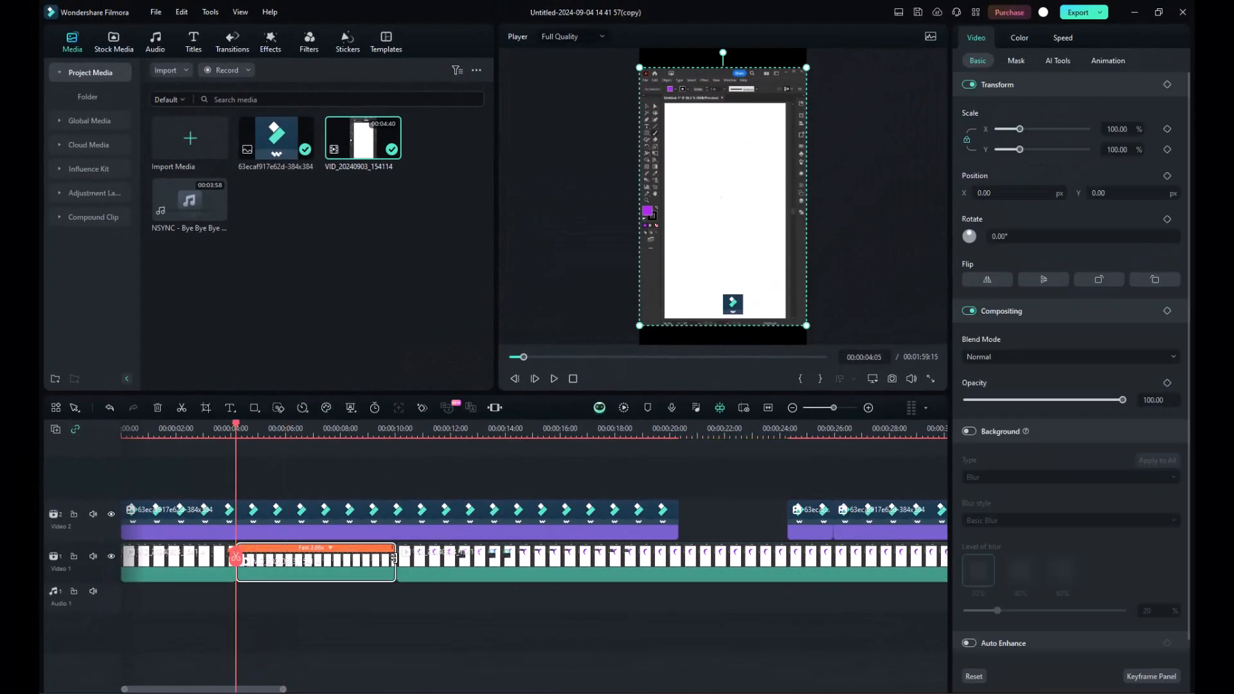
pyautogui.click(553, 379)
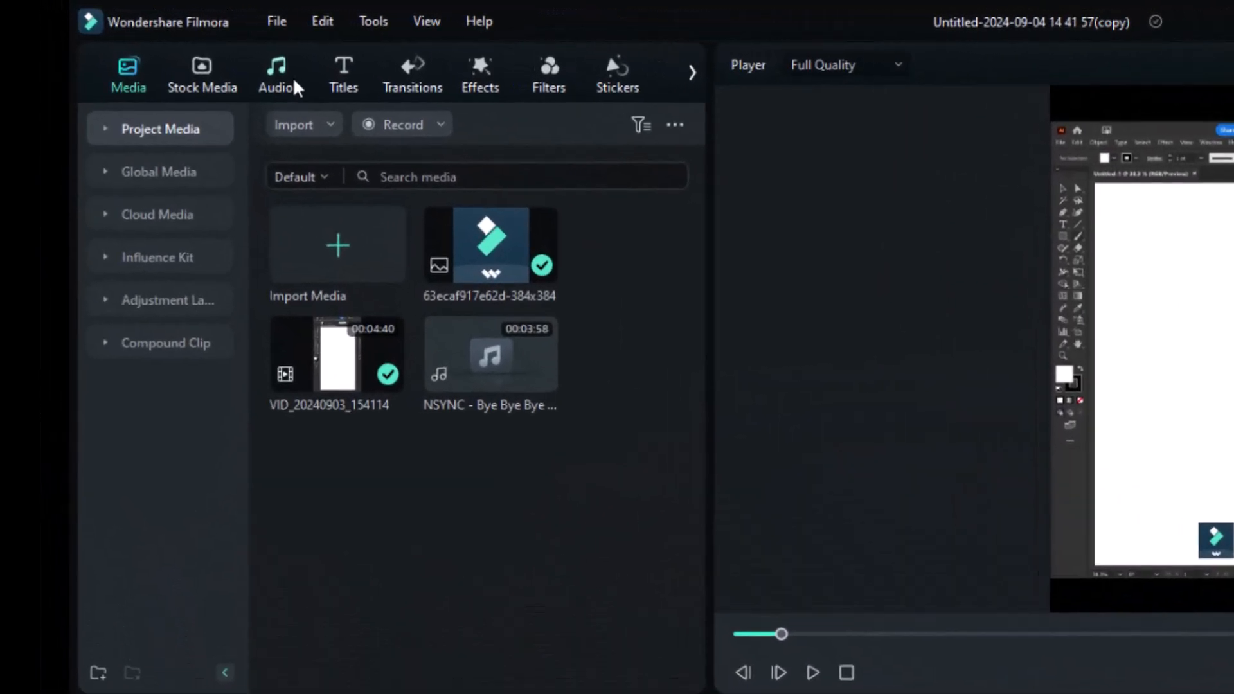
pyautogui.click(273, 73)
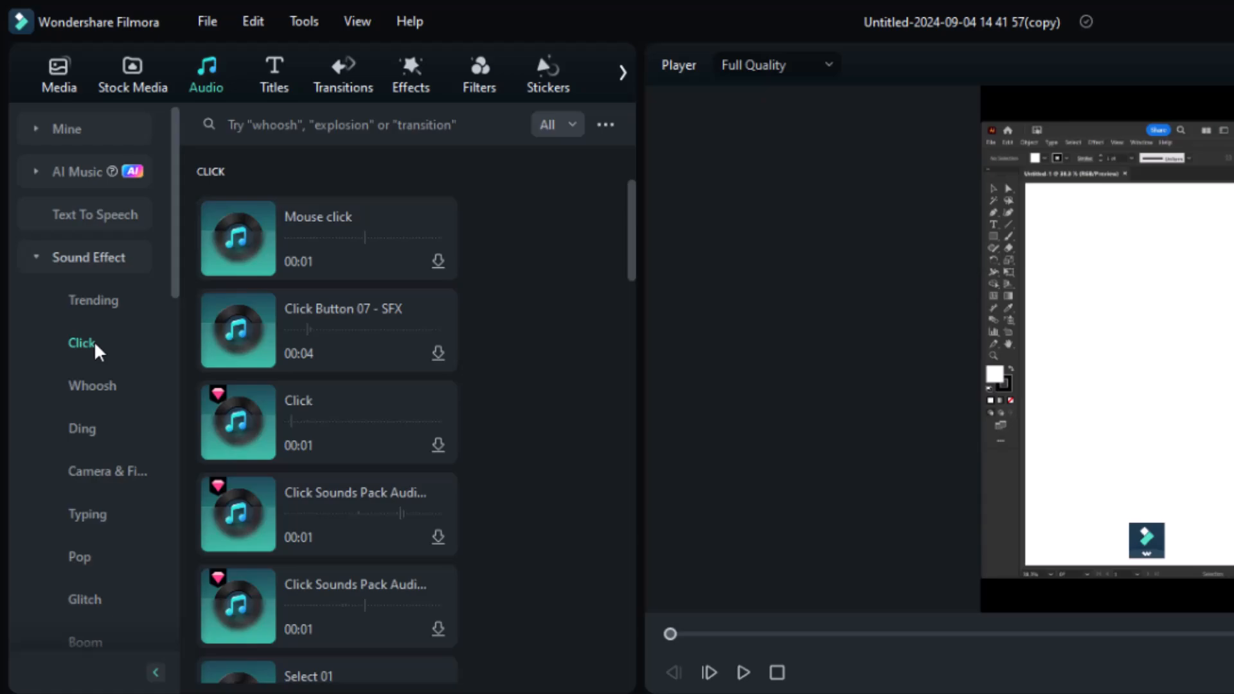
# Browse the camera and glitch sound effects, then switch to the AI Music generator.
pyautogui.click(107, 343)
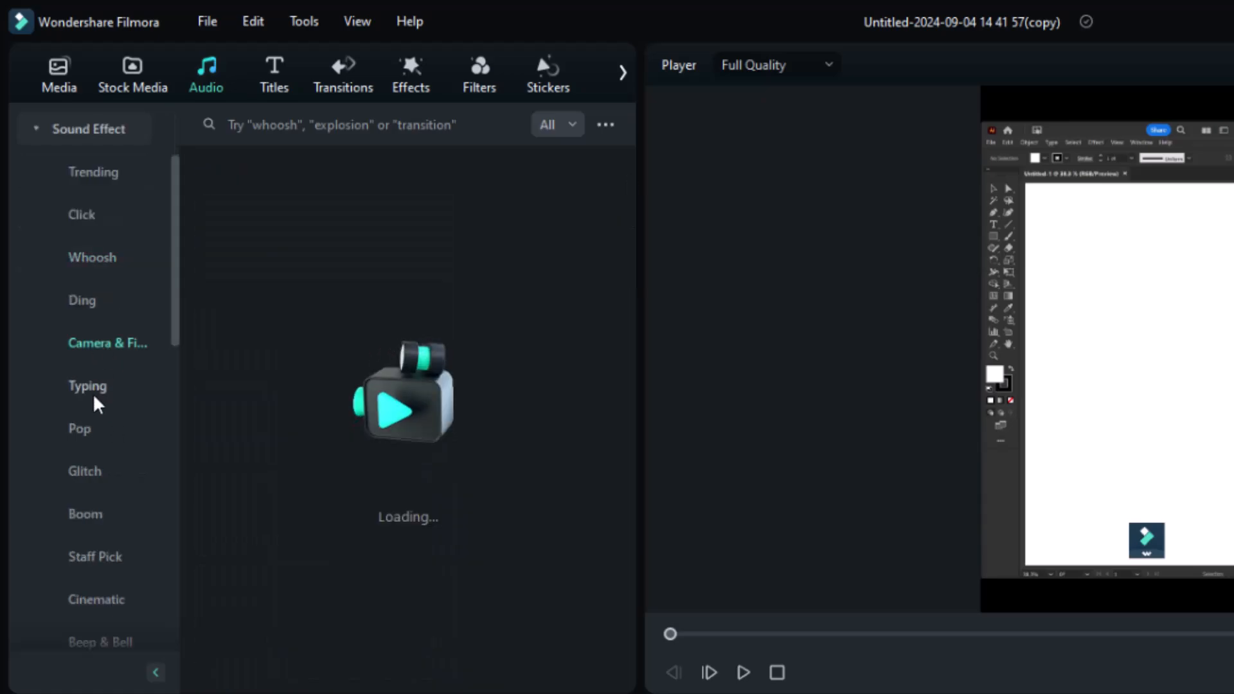
pyautogui.click(85, 470)
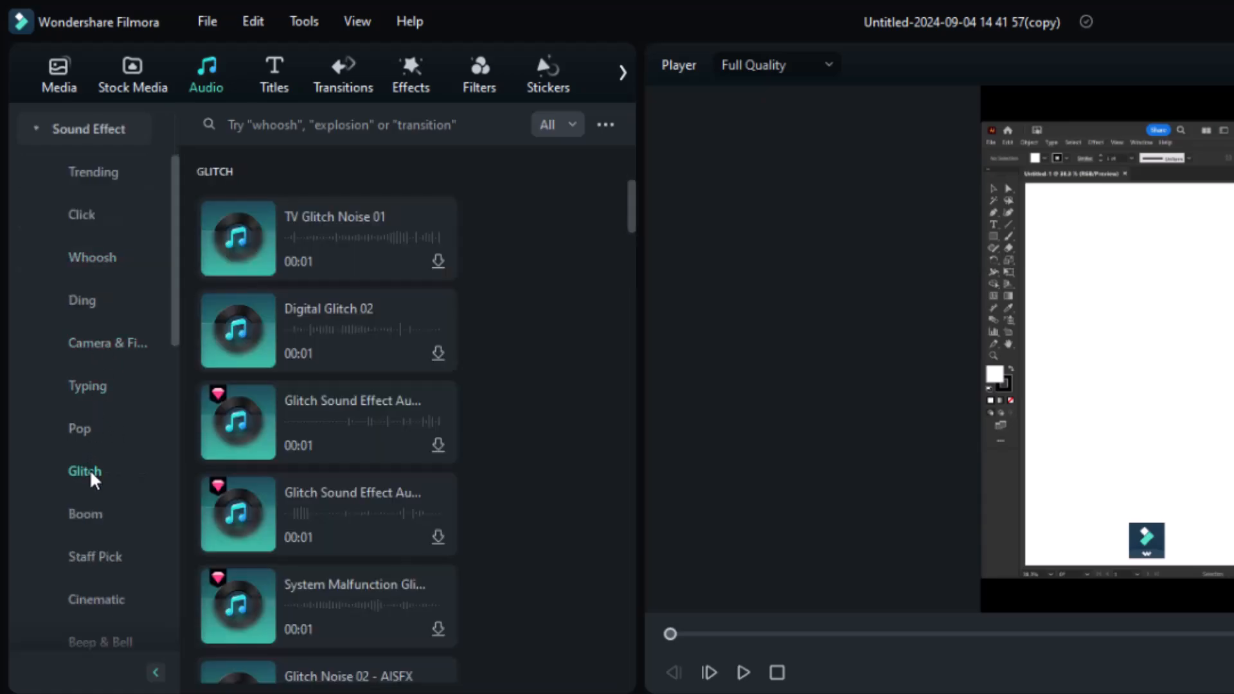
pyautogui.click(78, 172)
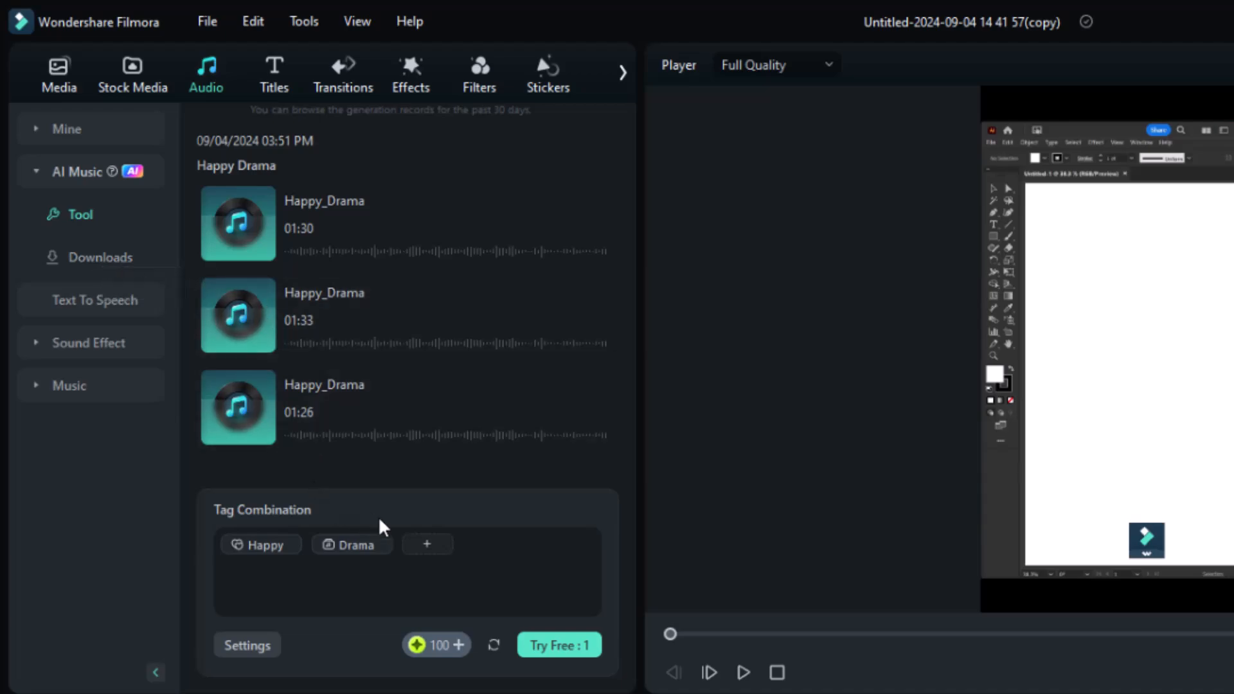
# Change the AI music tags to Electronica, Documentary and Dreamy, then show Text To Speech.
pyautogui.click(427, 544)
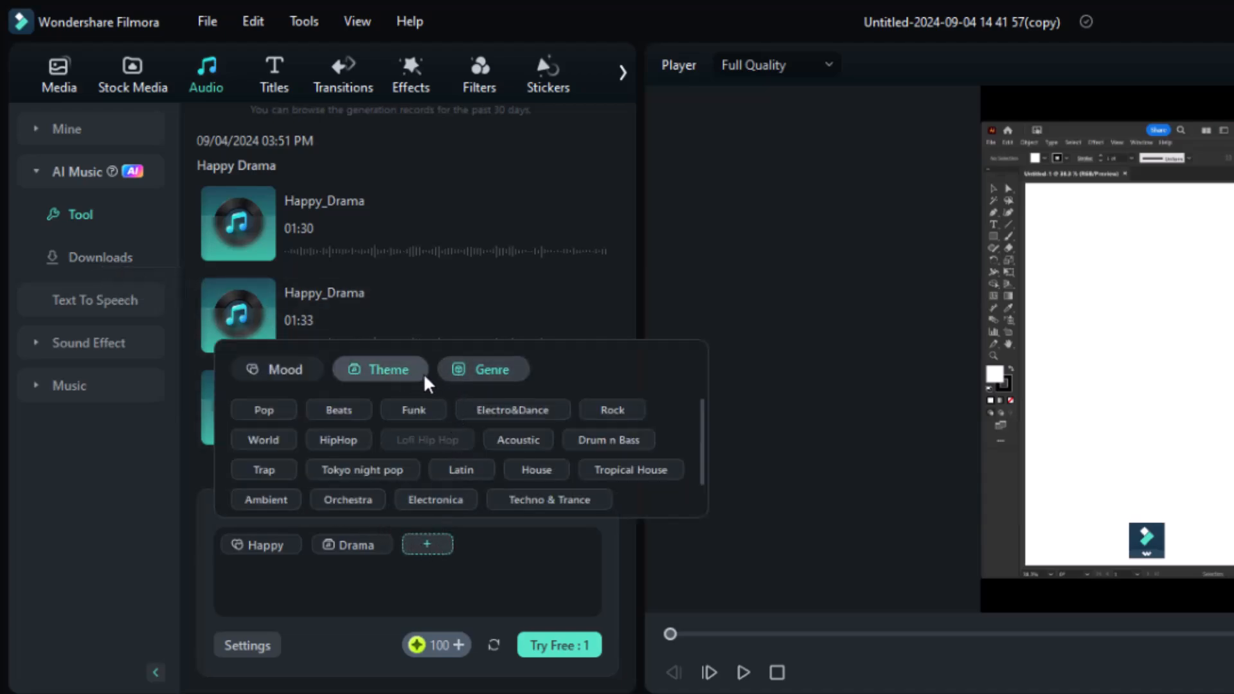
pyautogui.click(483, 369)
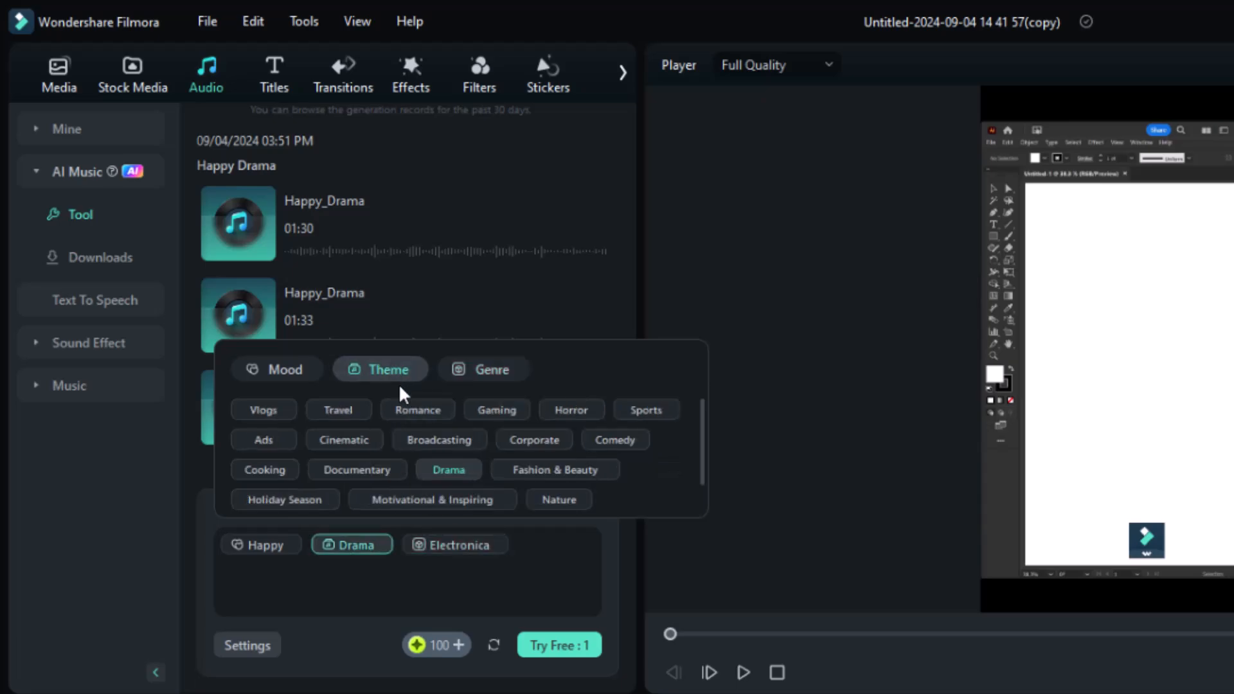
pyautogui.click(357, 469)
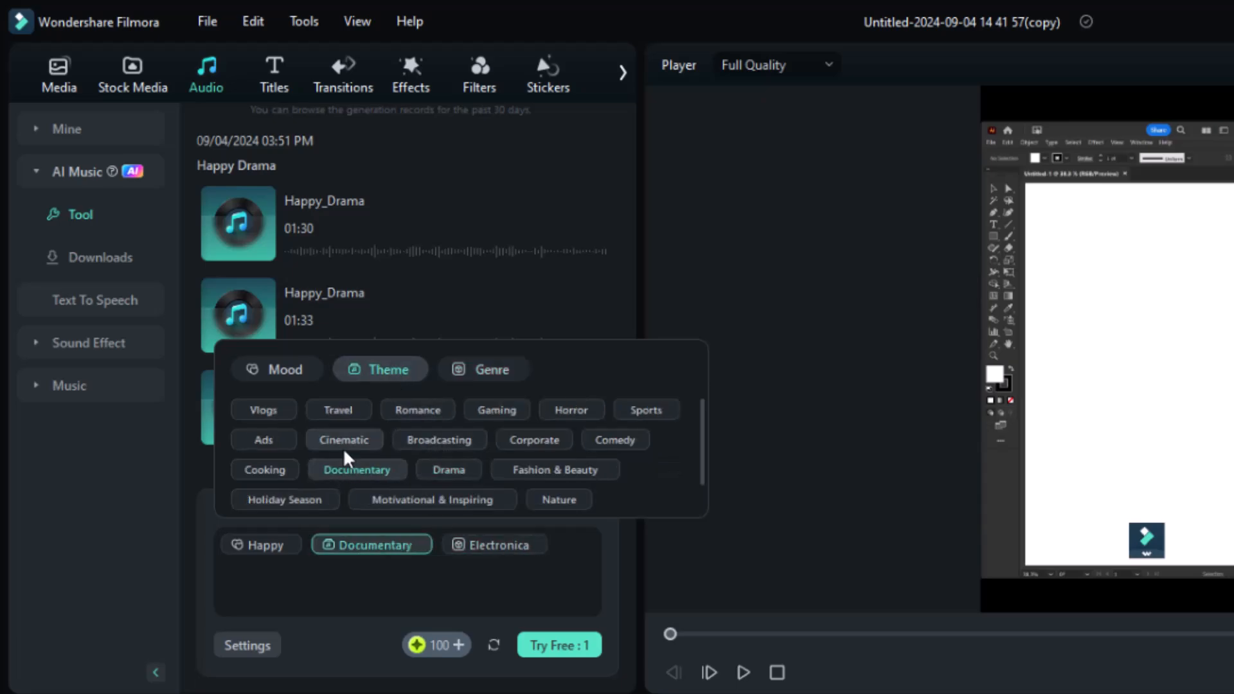
pyautogui.click(277, 369)
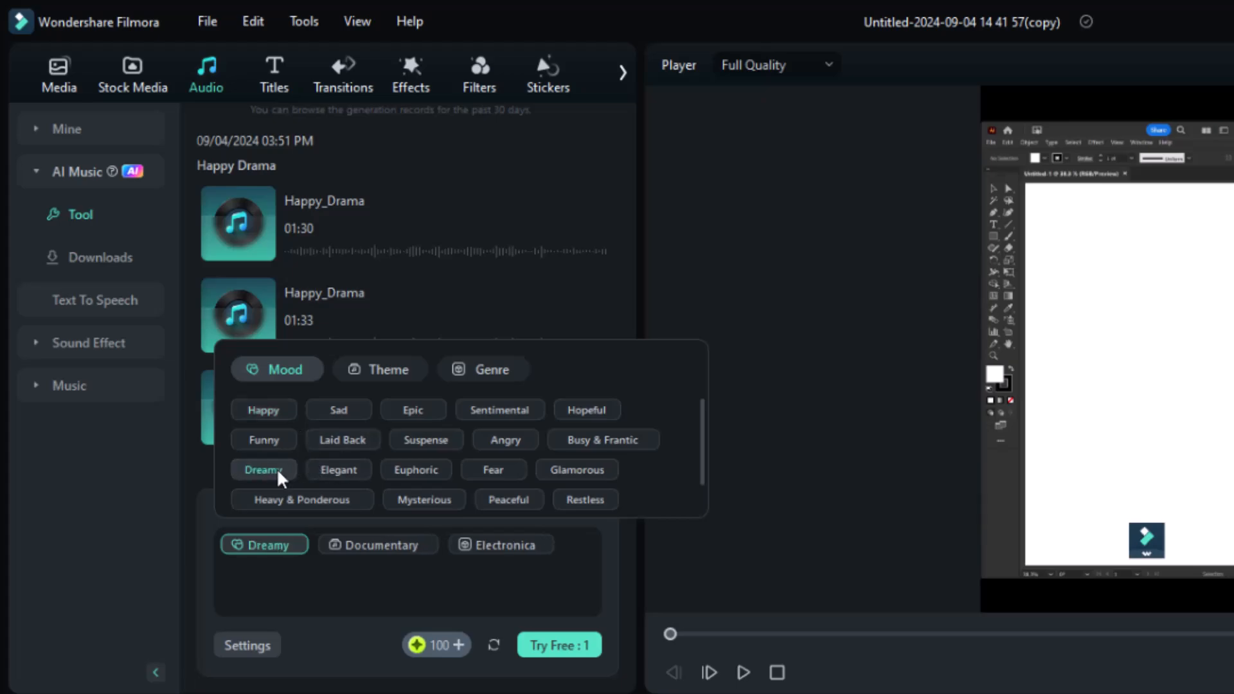
pyautogui.click(559, 645)
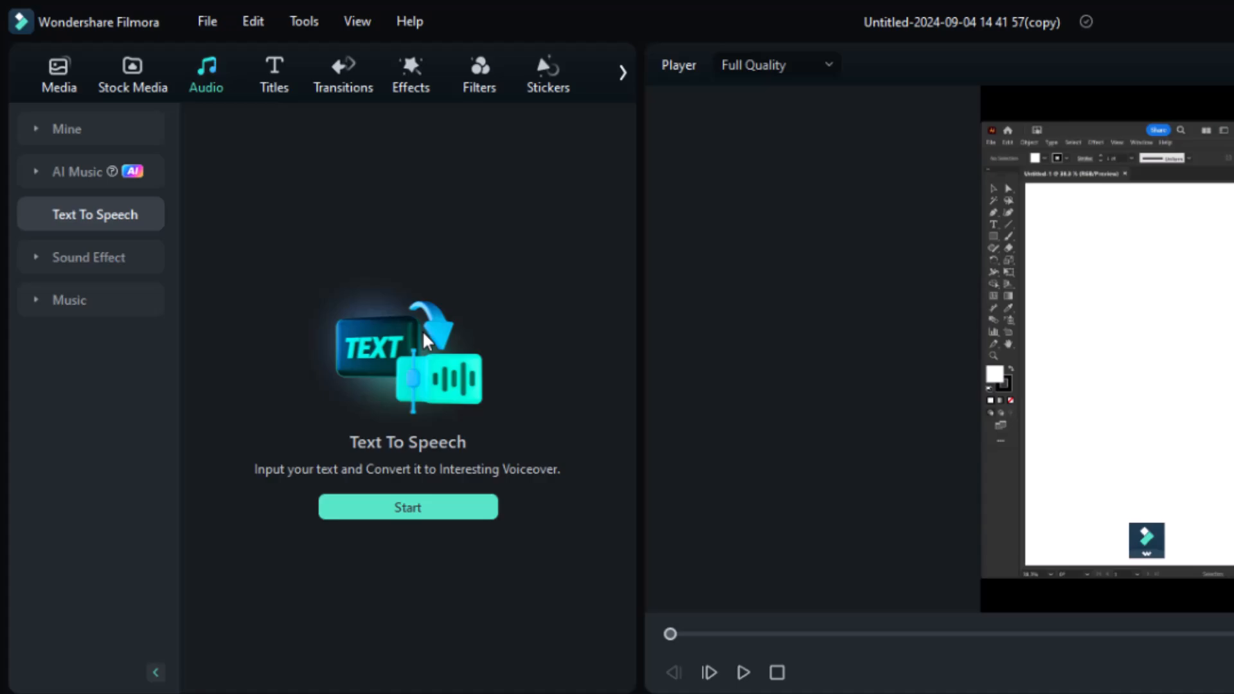
# Generate an English (US) voiceover of the tutorial script using an Educational voice.
pyautogui.click(407, 508)
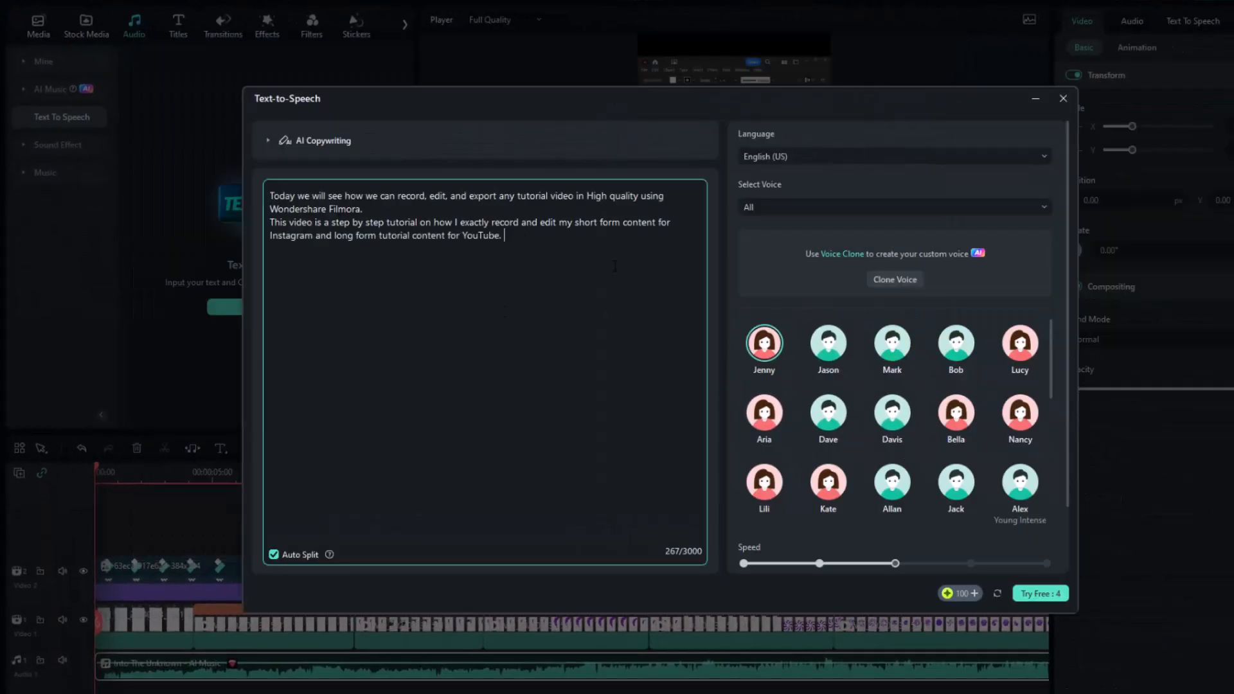
pyautogui.click(891, 156)
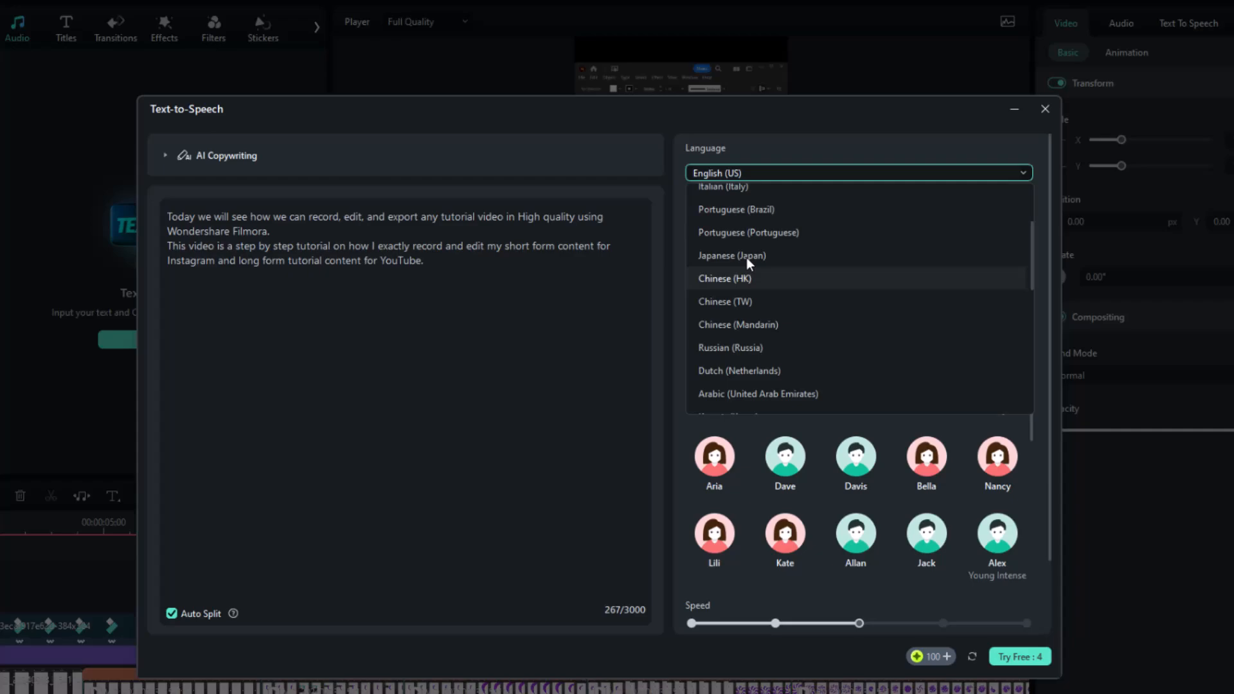
pyautogui.click(857, 229)
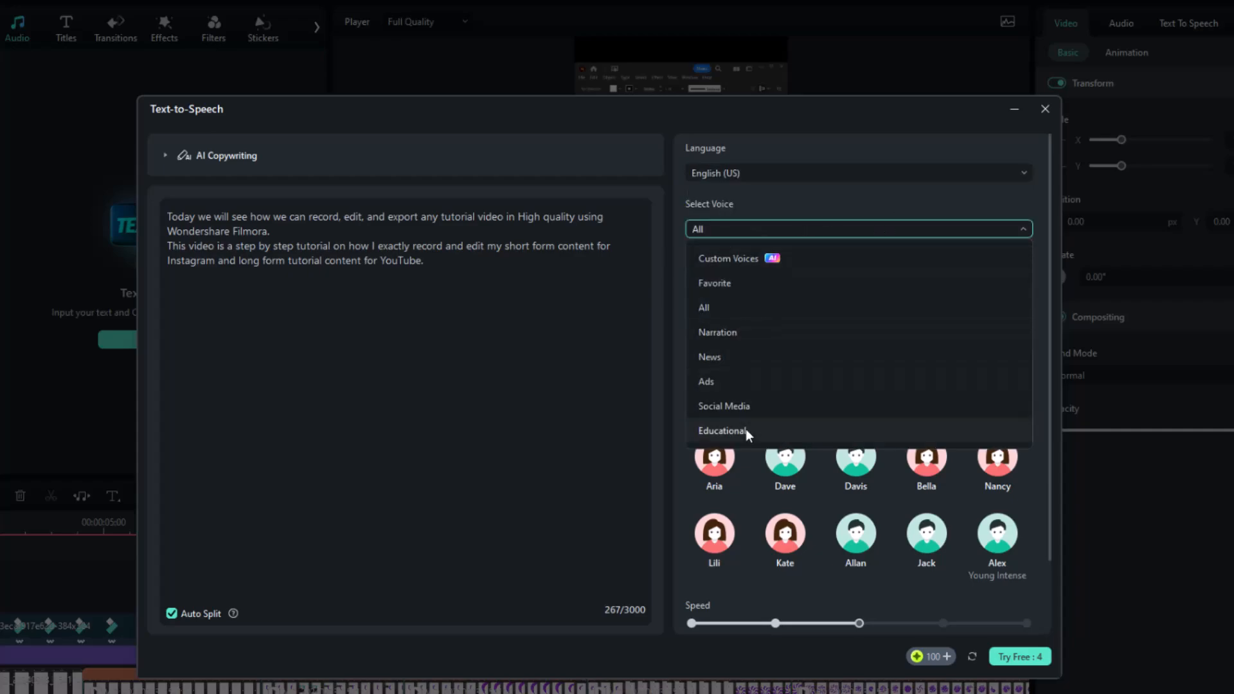
pyautogui.click(722, 431)
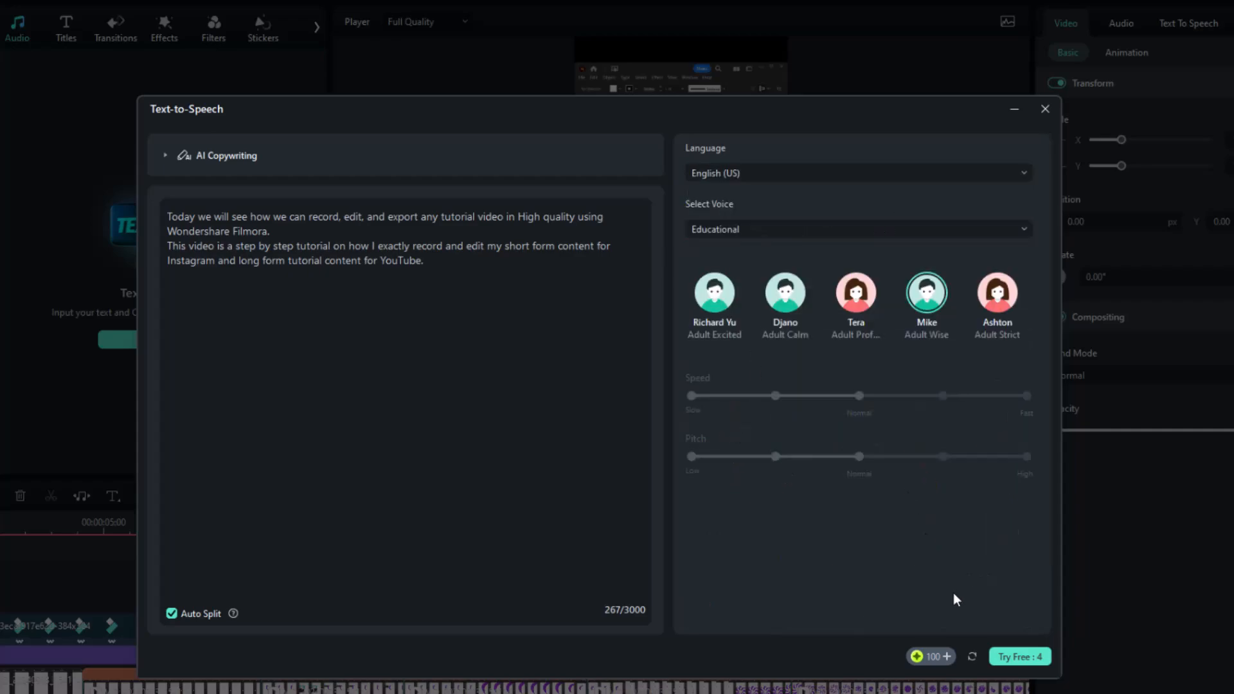
pyautogui.click(1018, 657)
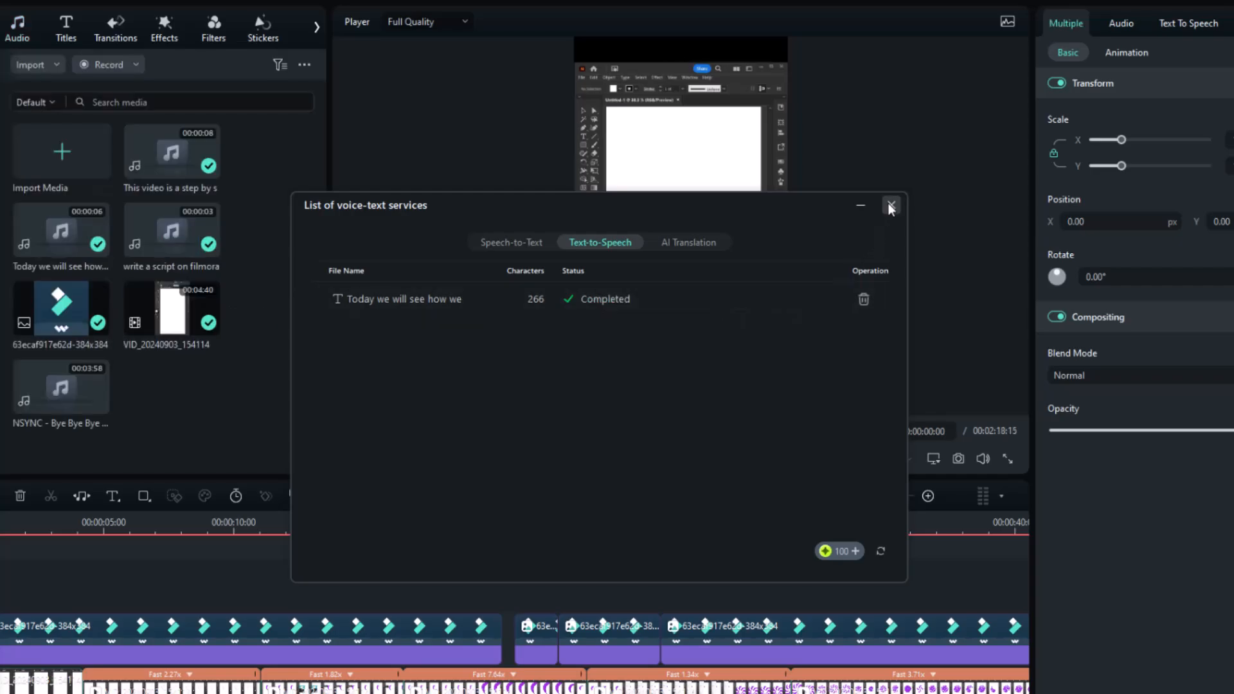
pyautogui.click(890, 206)
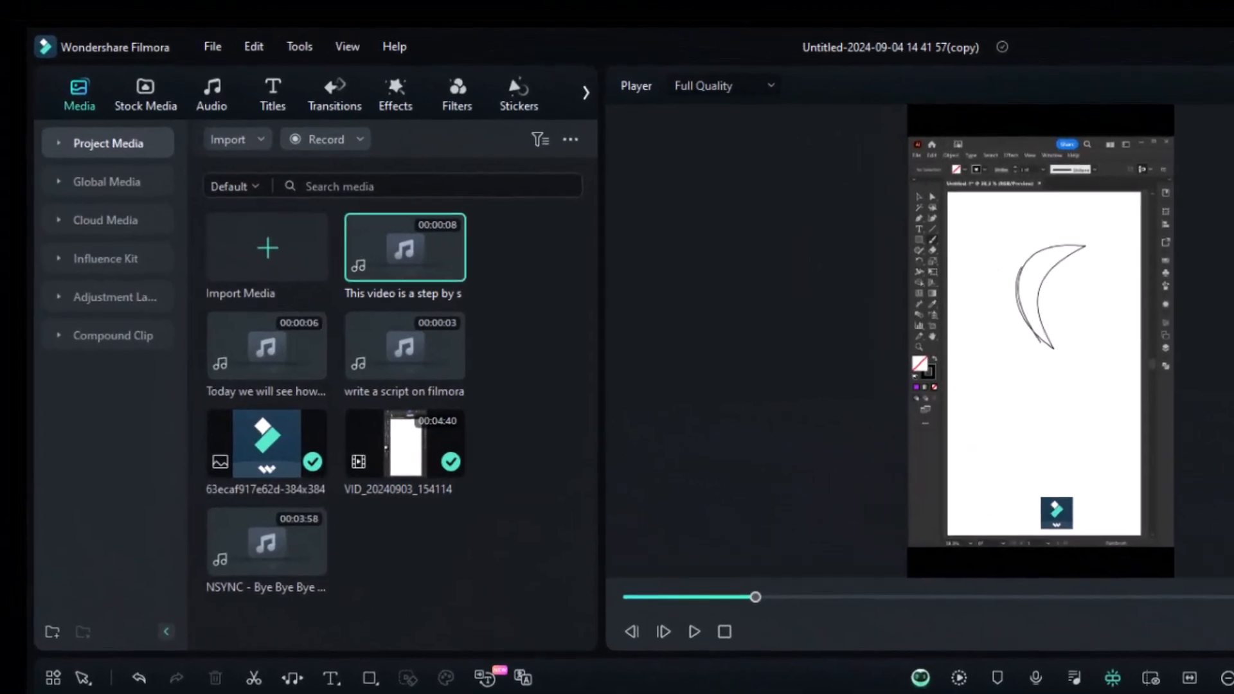
# Download the Sample Color Gradient 10 background and scale the recording to fit the vertical frame.
pyautogui.click(144, 92)
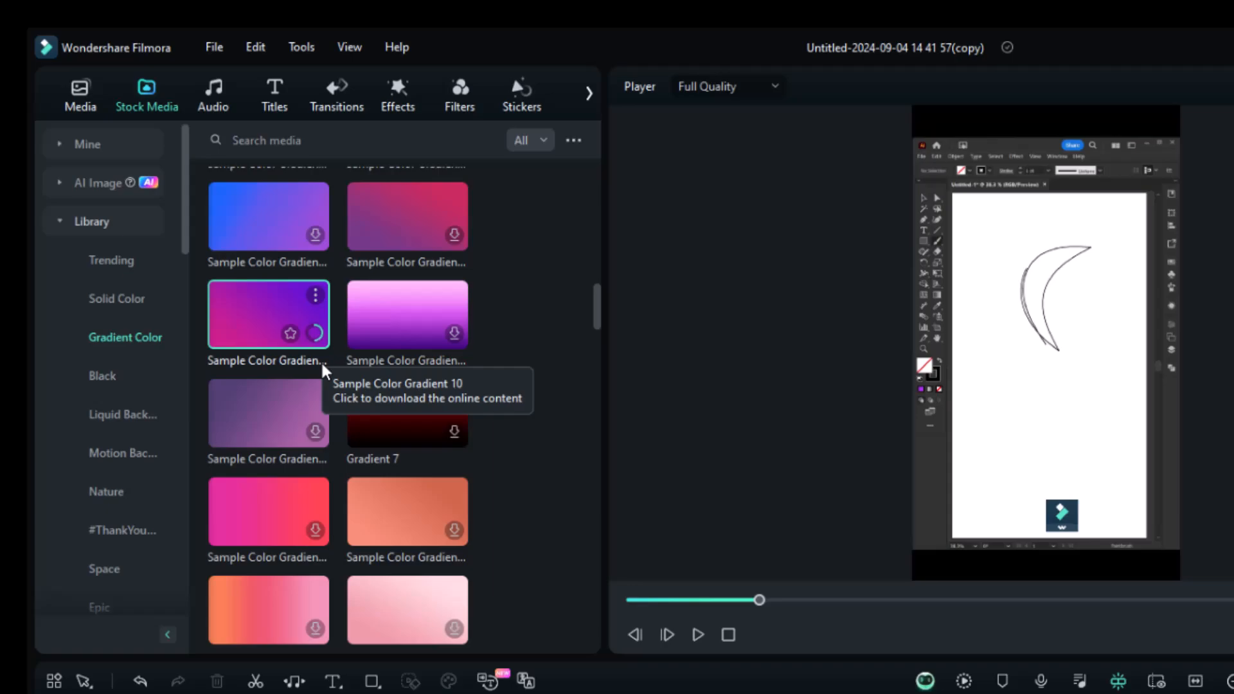
pyautogui.click(268, 313)
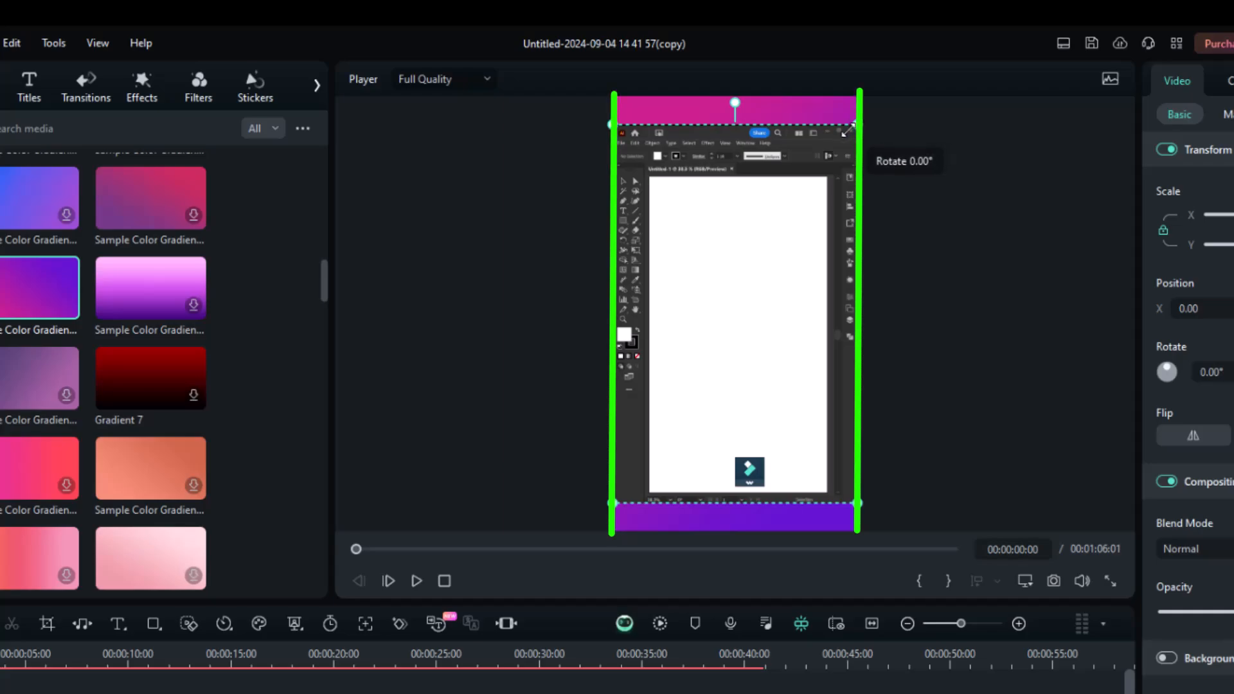
pyautogui.moveTo(734, 315); pyautogui.dragTo(729, 273)
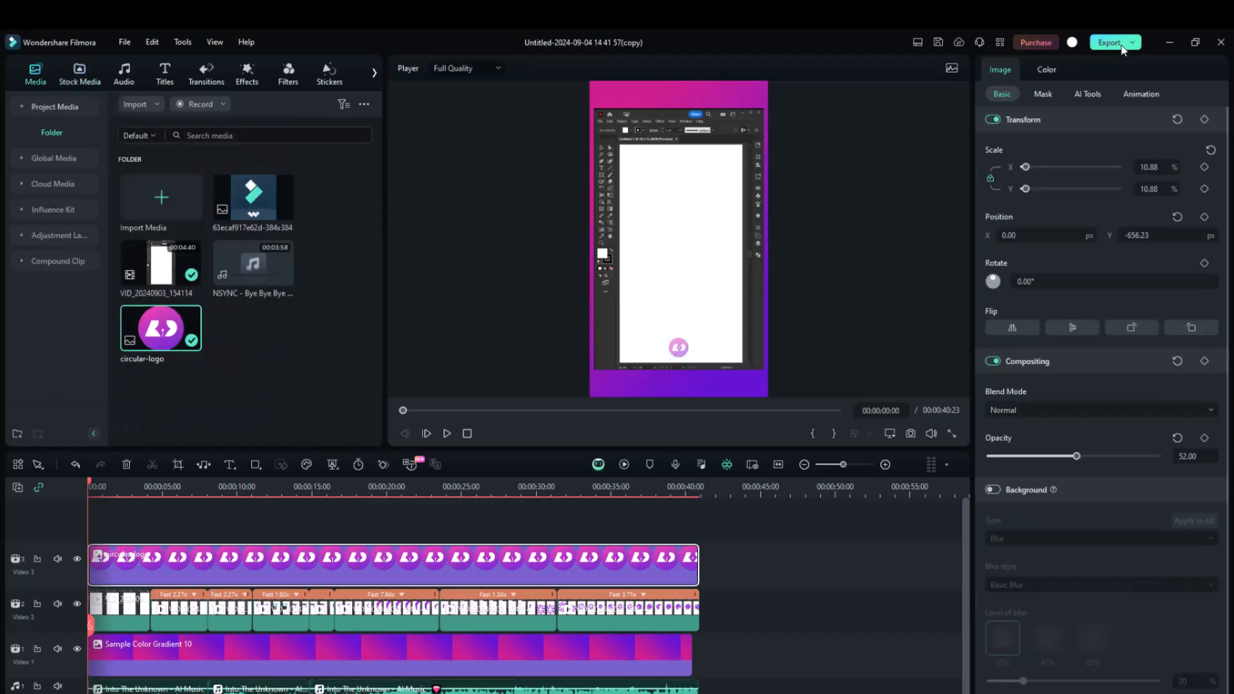
# Set the export resolution to 1080 × 1920 and the frame rate to 60 fps.
pyautogui.click(1110, 42)
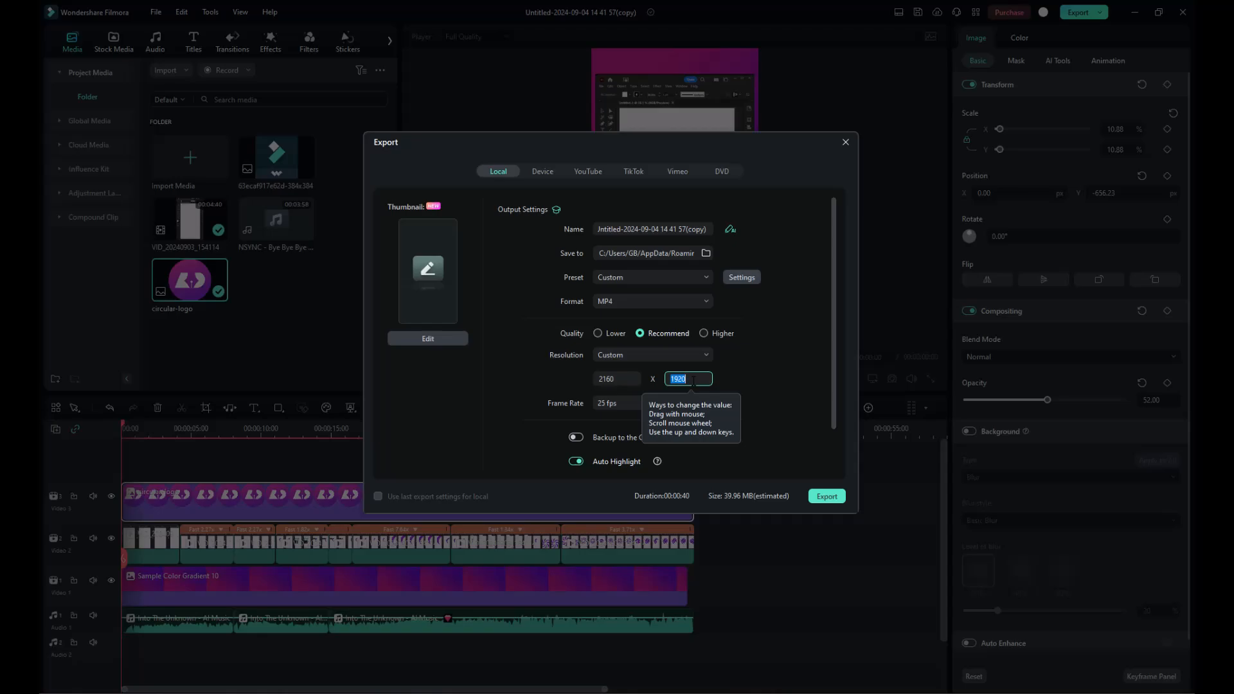
pyautogui.click(597, 333)
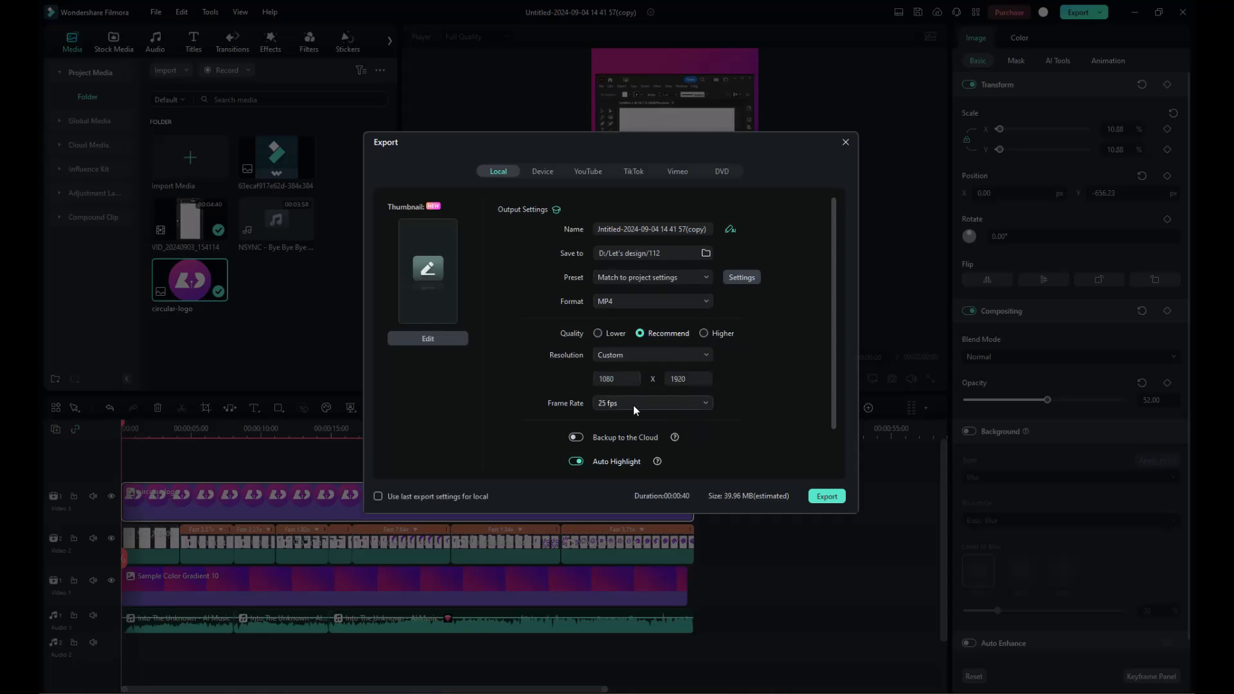
pyautogui.click(652, 403)
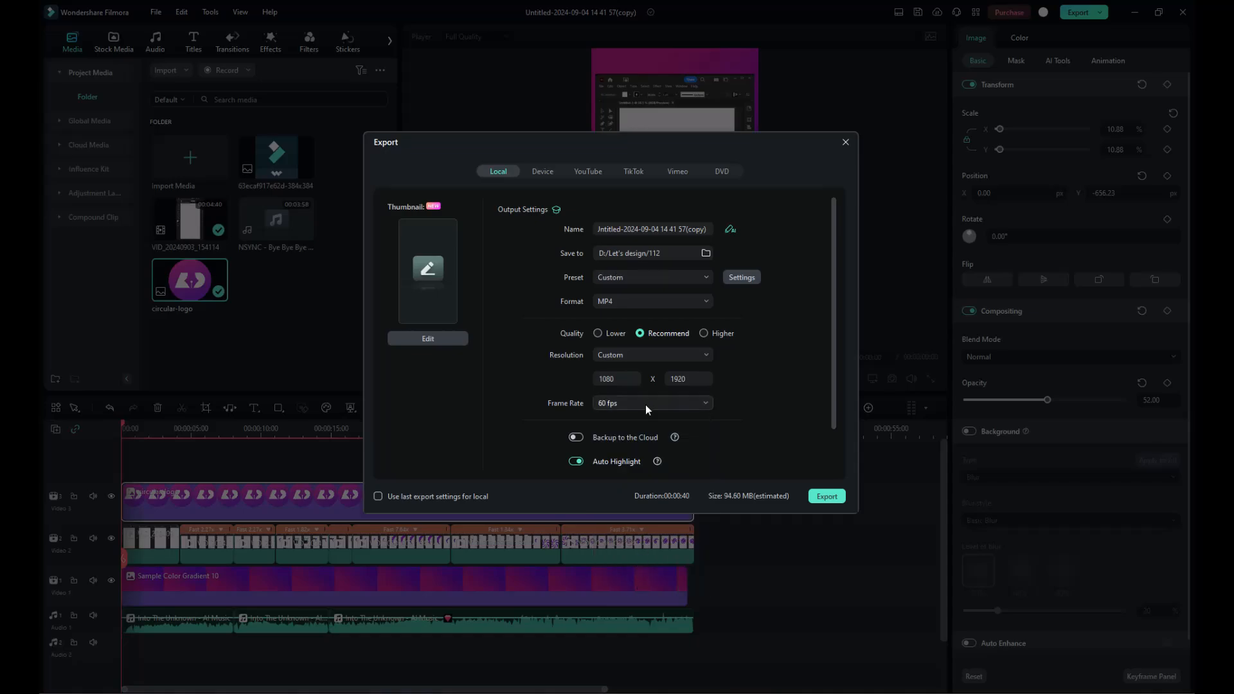
pyautogui.click(827, 496)
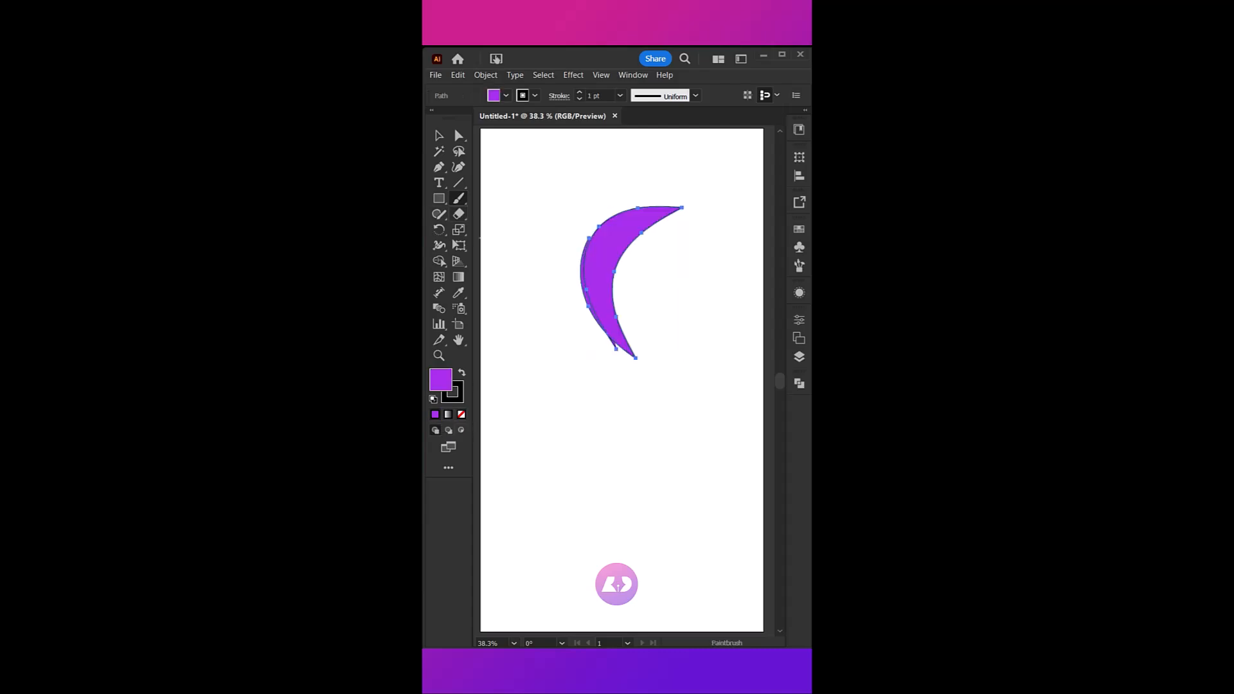
# Radially repeat the purple crescent and widen the radius to spread the copies.
pyautogui.click(459, 213)
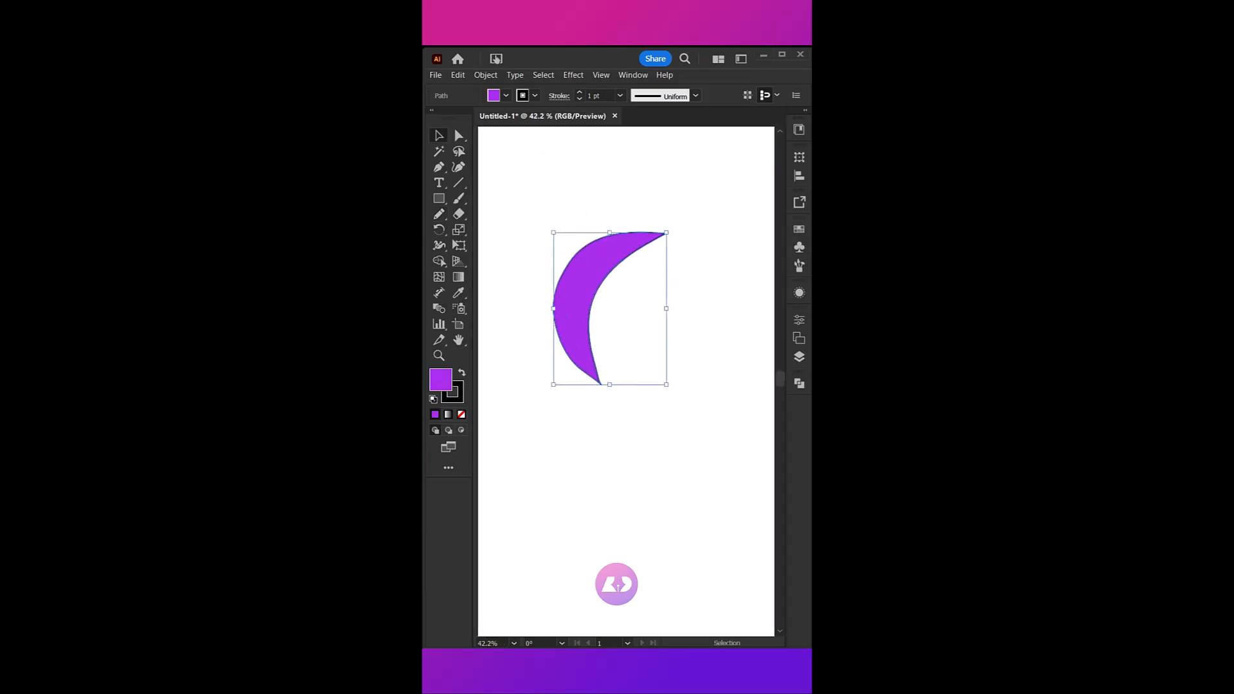
pyautogui.click(486, 73)
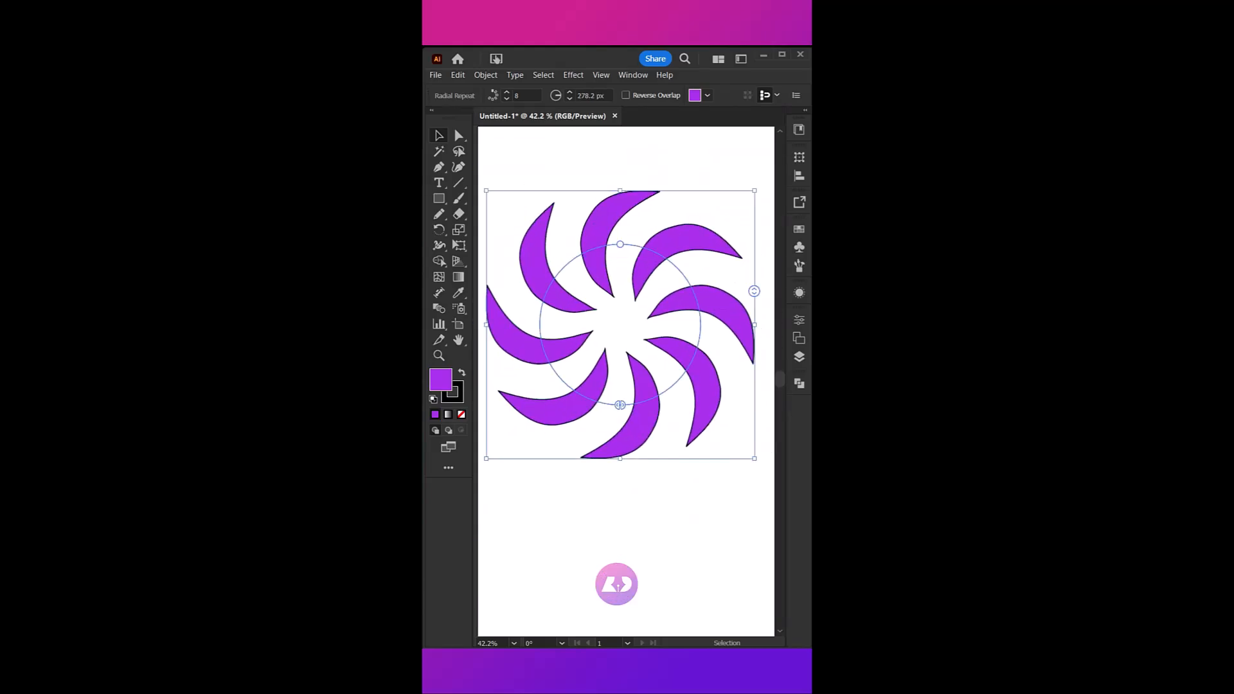
pyautogui.moveTo(754, 292); pyautogui.dragTo(730, 299)
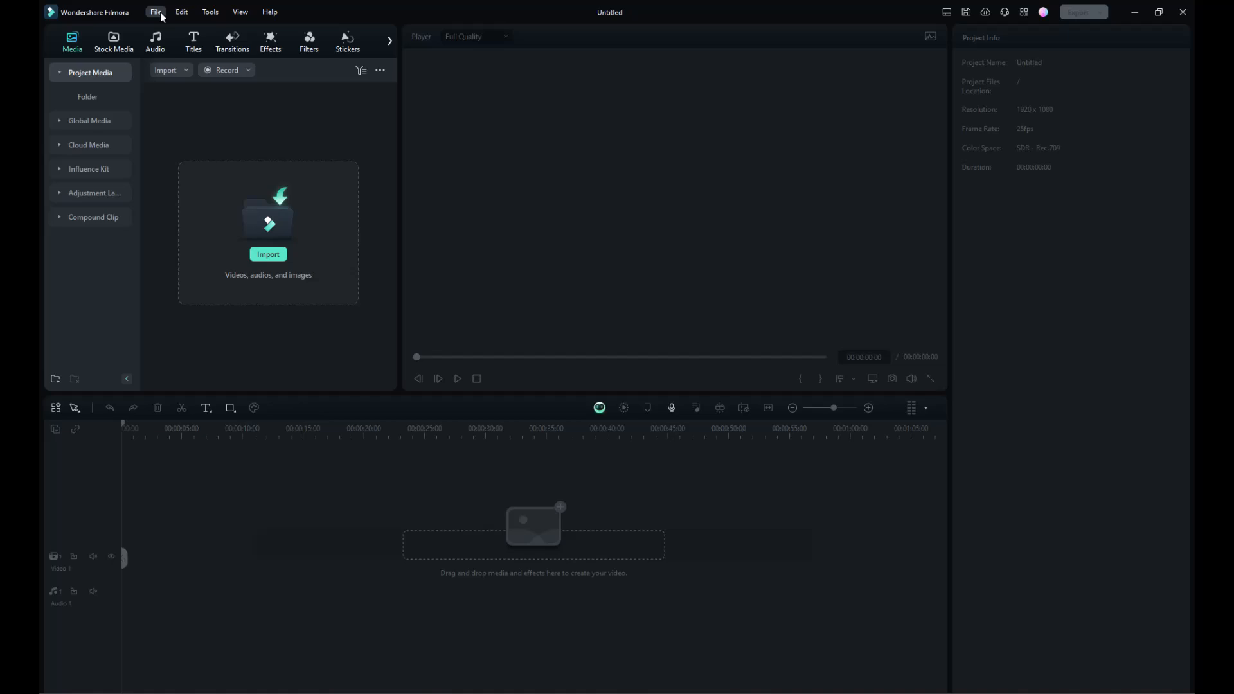
# Show Filmora's new-project aspect ratio options.
pyautogui.click(155, 11)
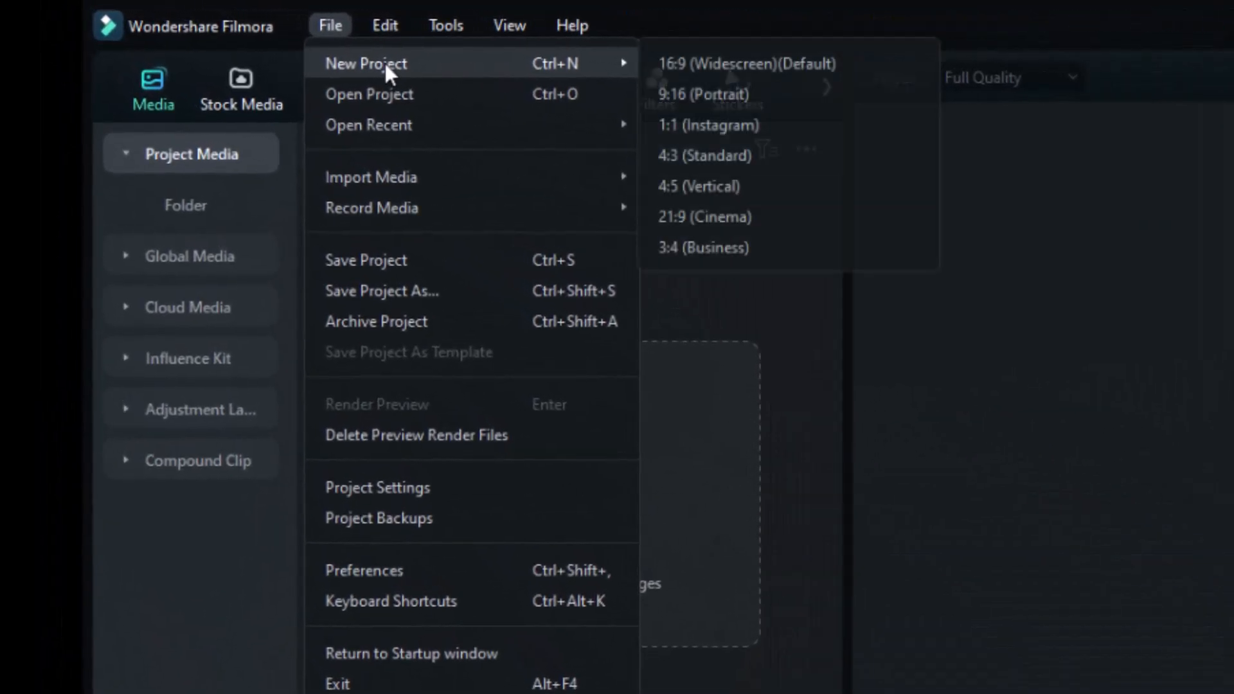
pyautogui.moveTo(746, 64)
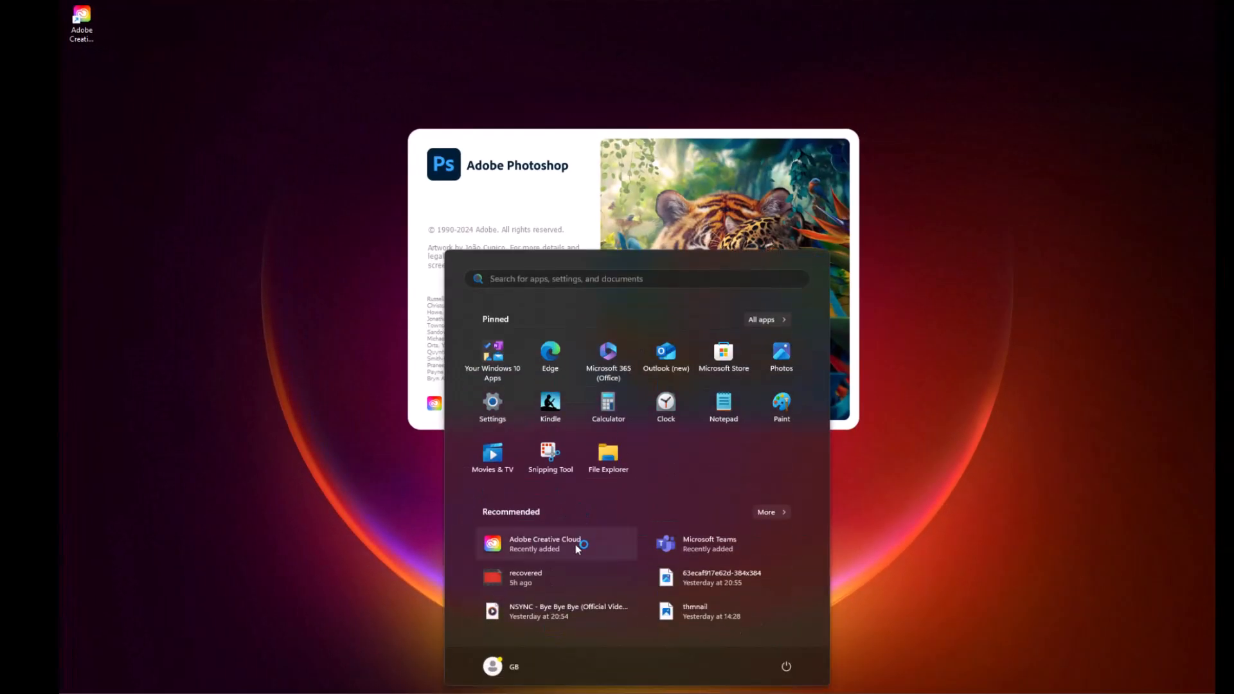
# Start a new document from Photoshop's home screen.
pyautogui.click(544, 543)
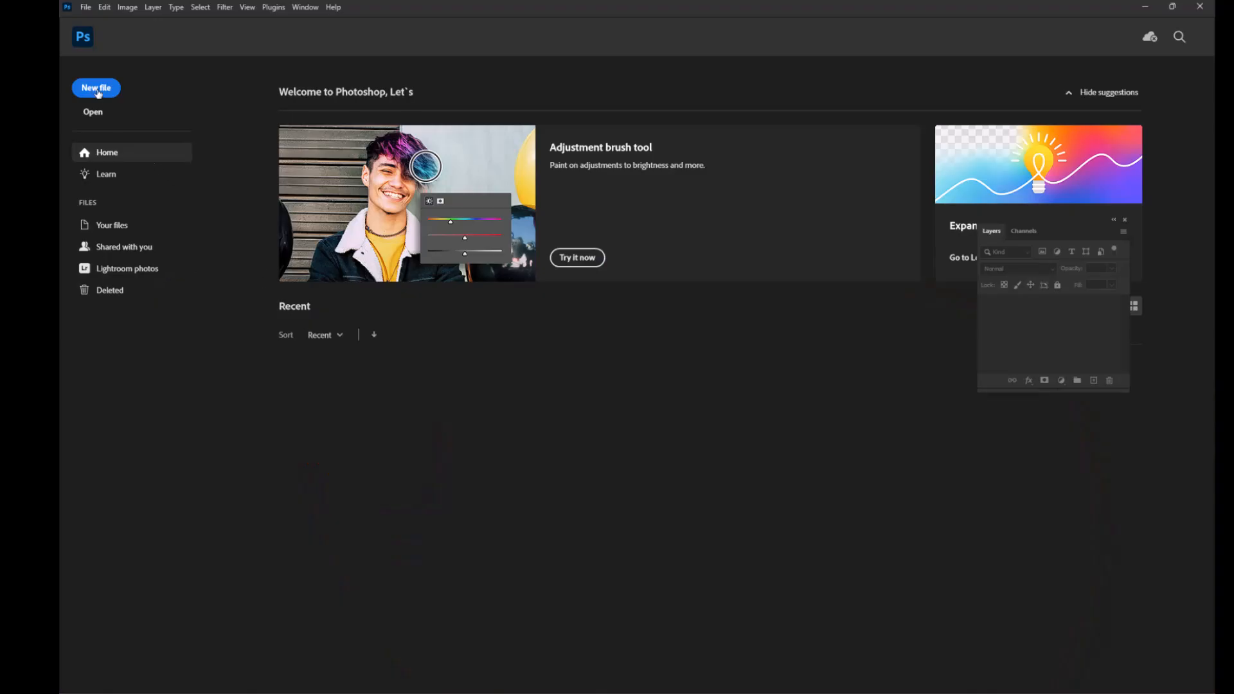
pyautogui.click(95, 87)
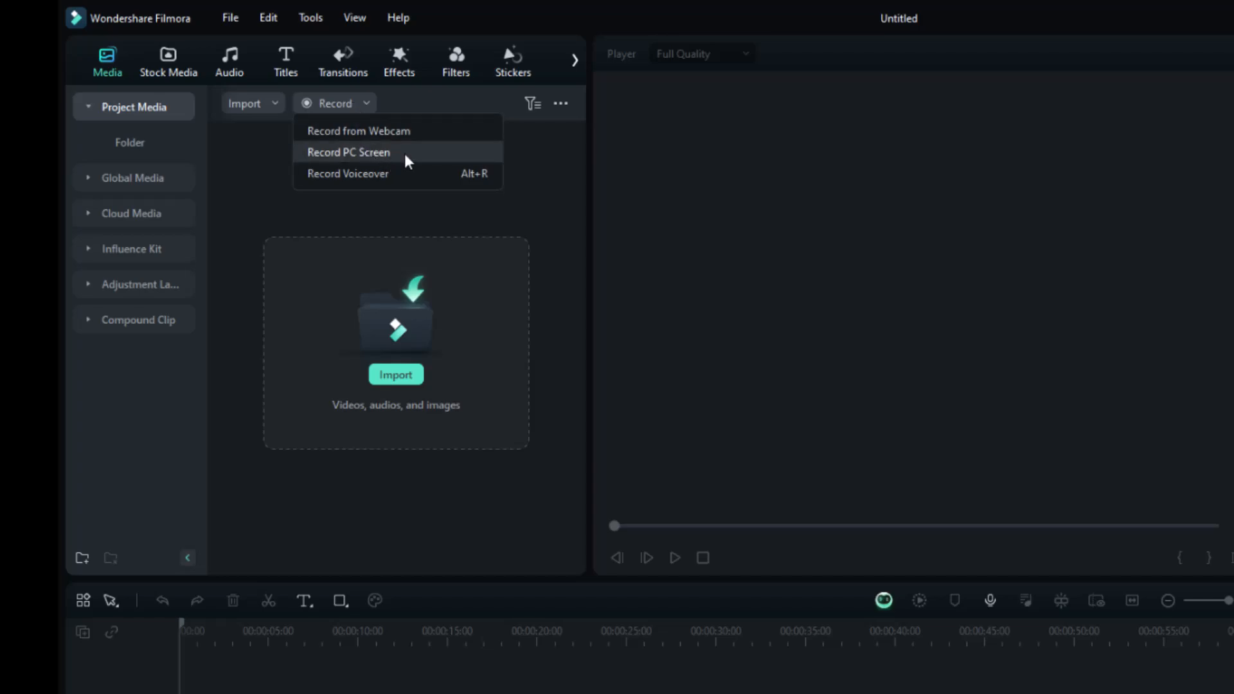
# Record the PC screen with microphone capture toggled, keeping the project at 1920×1080, 25 fps.
pyautogui.click(348, 151)
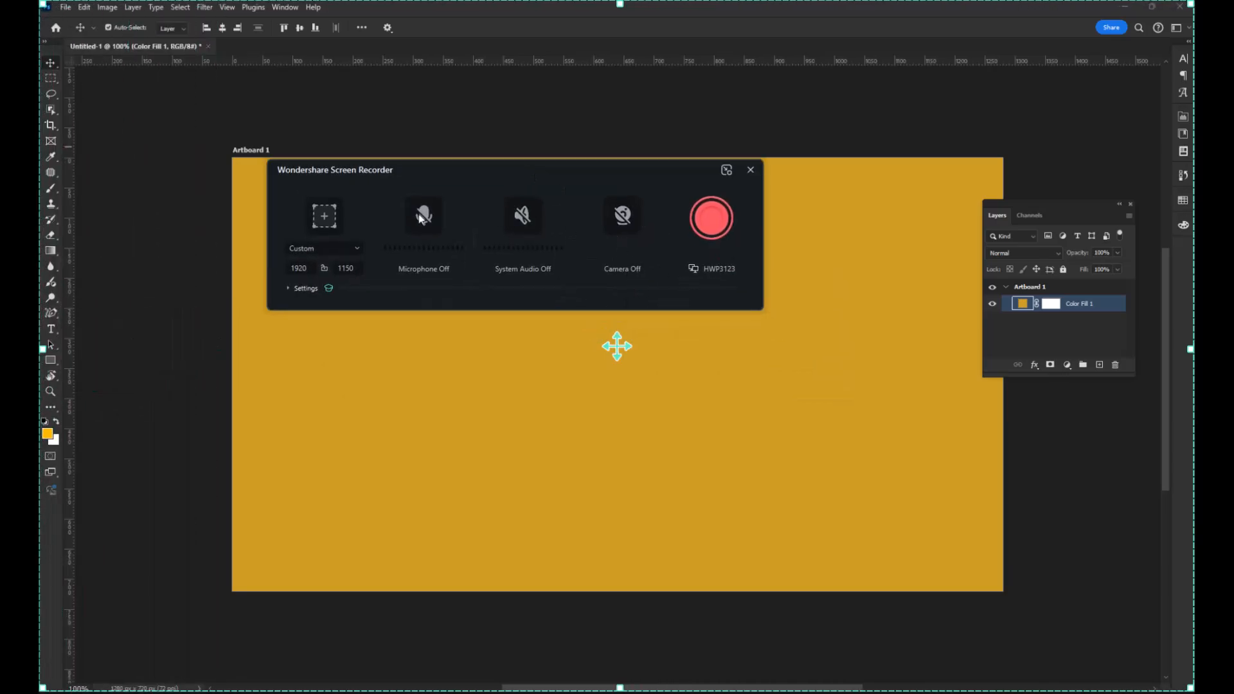
pyautogui.click(711, 218)
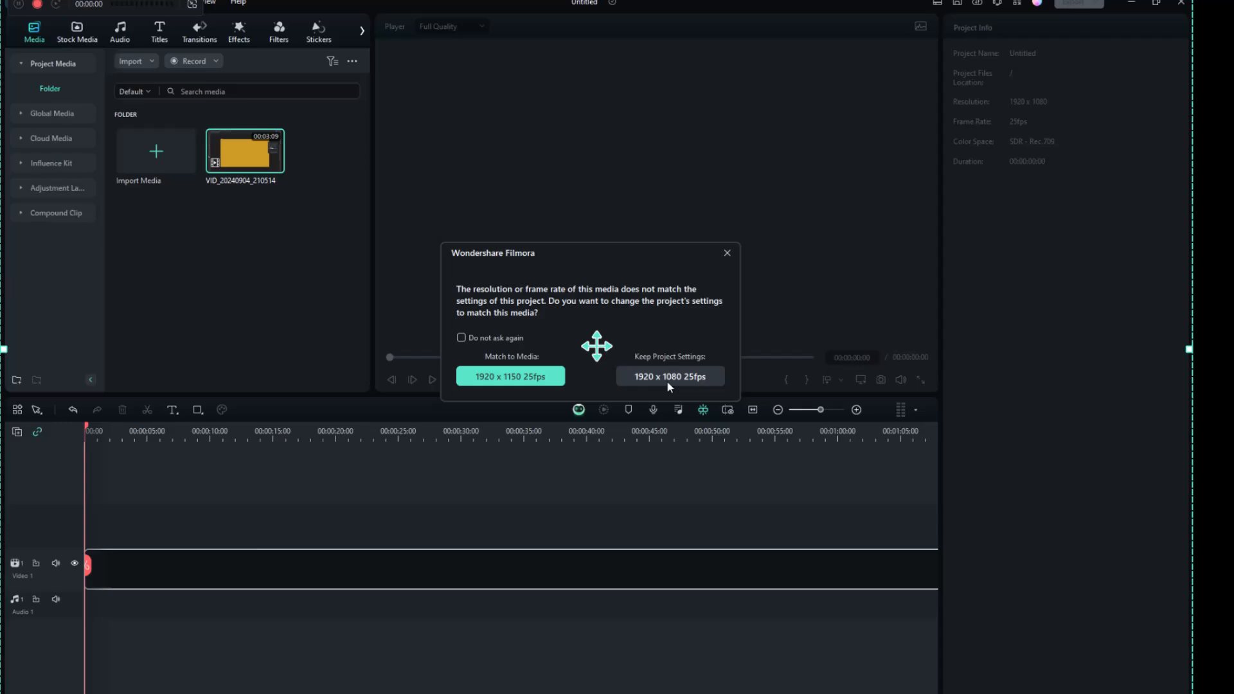
pyautogui.click(668, 376)
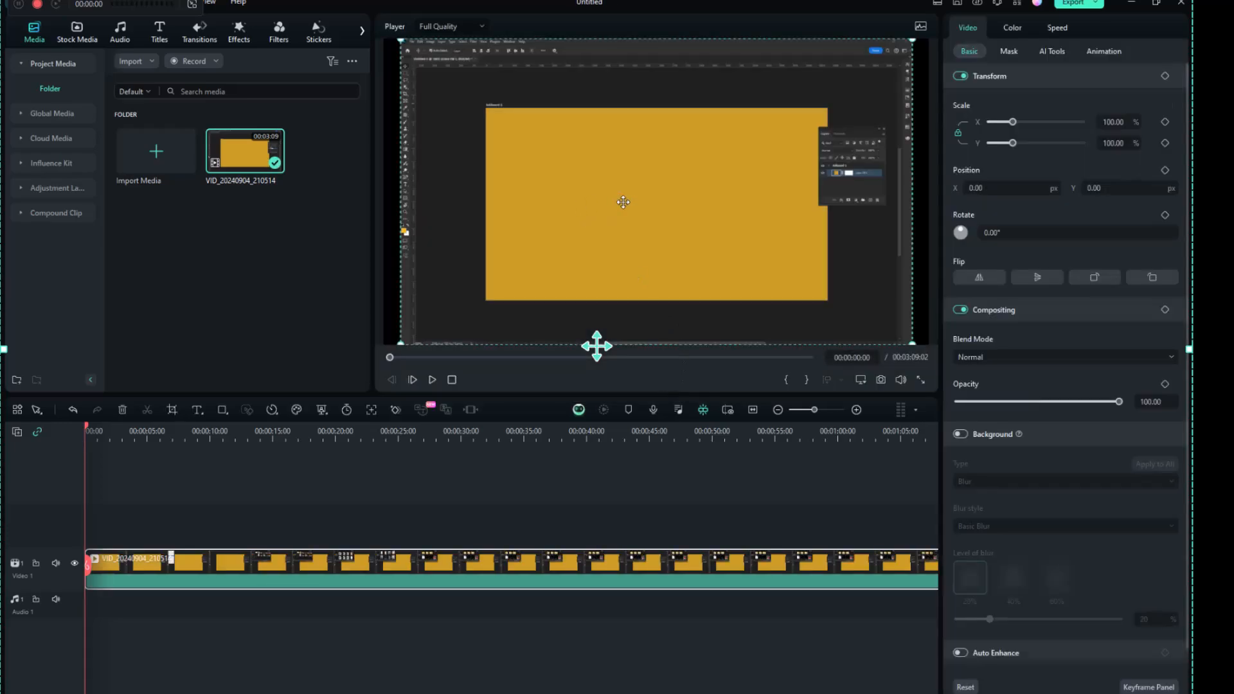